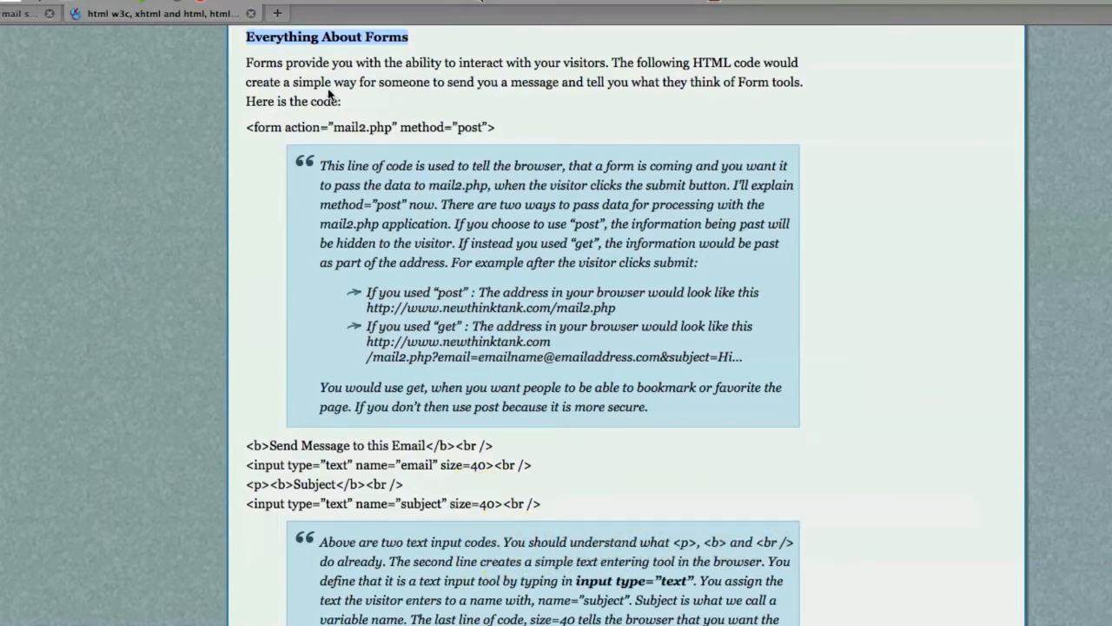
mouse_move(324, 54)
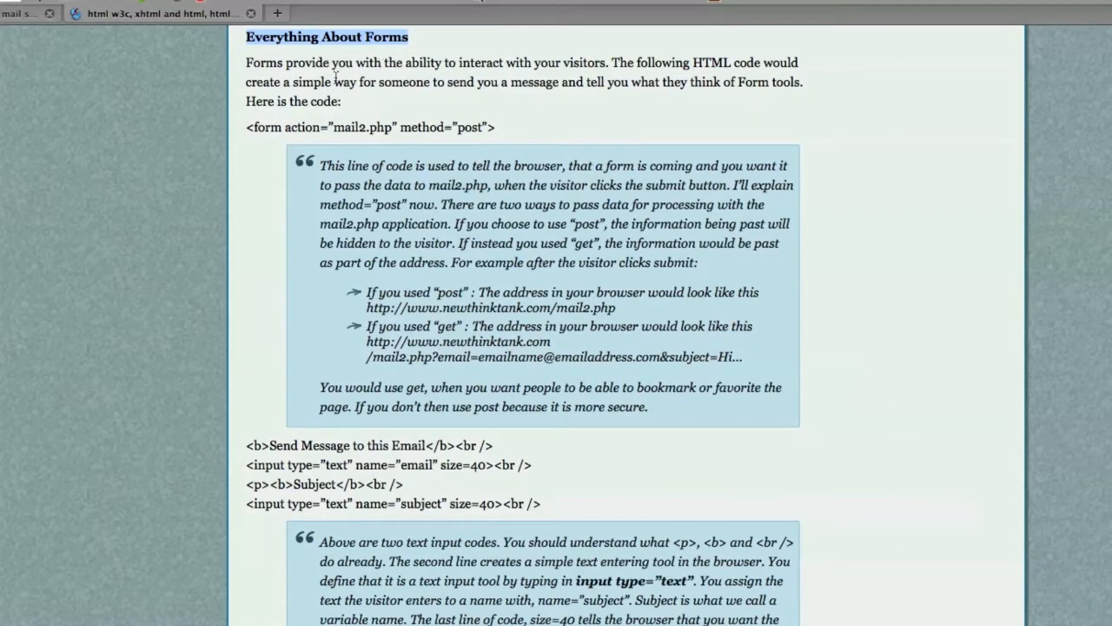
mouse_move(466, 73)
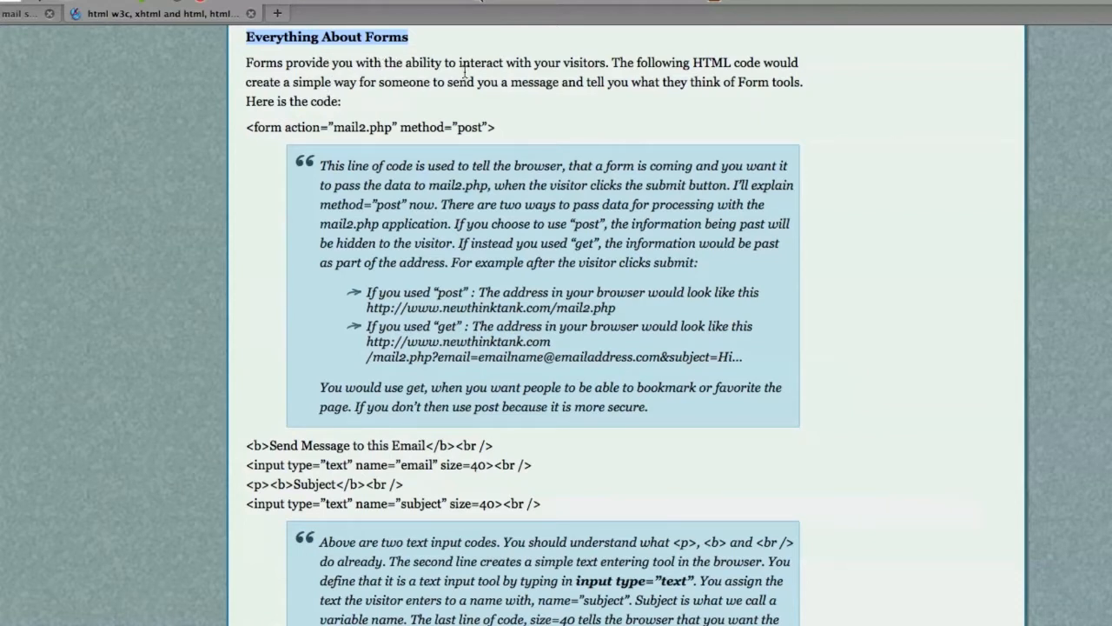
mouse_move(473, 94)
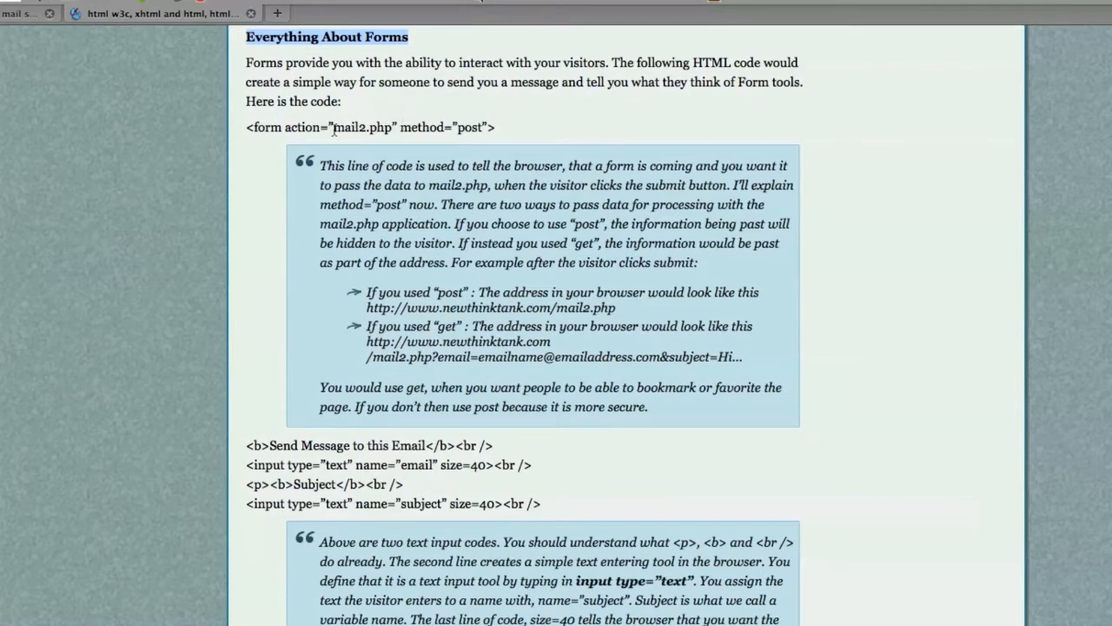
mouse_move(245, 136)
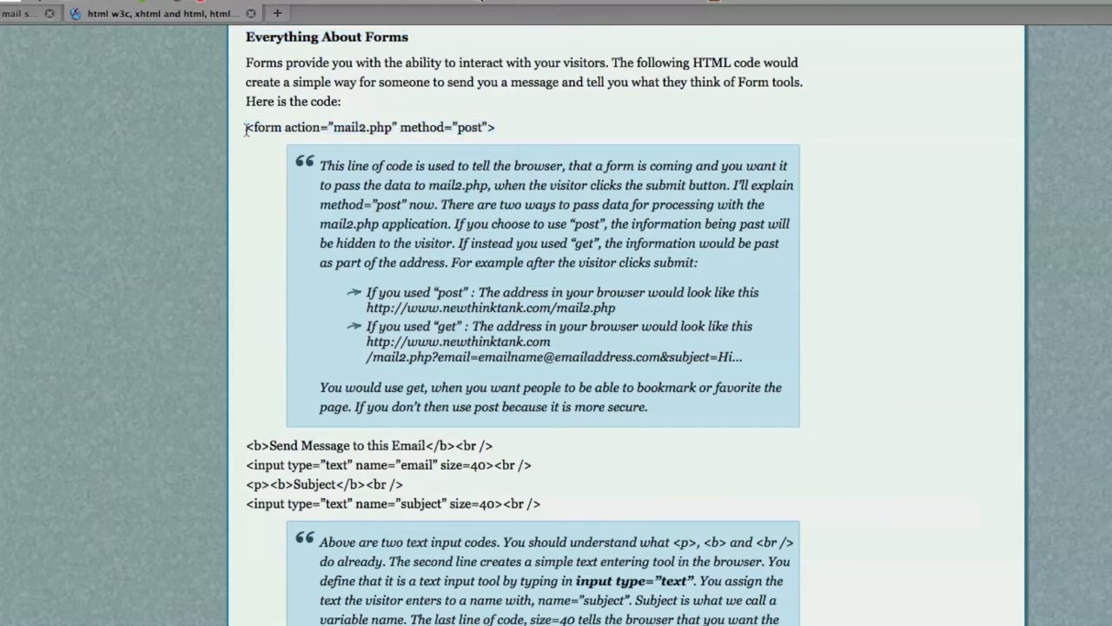
Highlight the mail2.php action, the name="email" and size=40 attributes, and focus the rendered email box
double_click(264, 126)
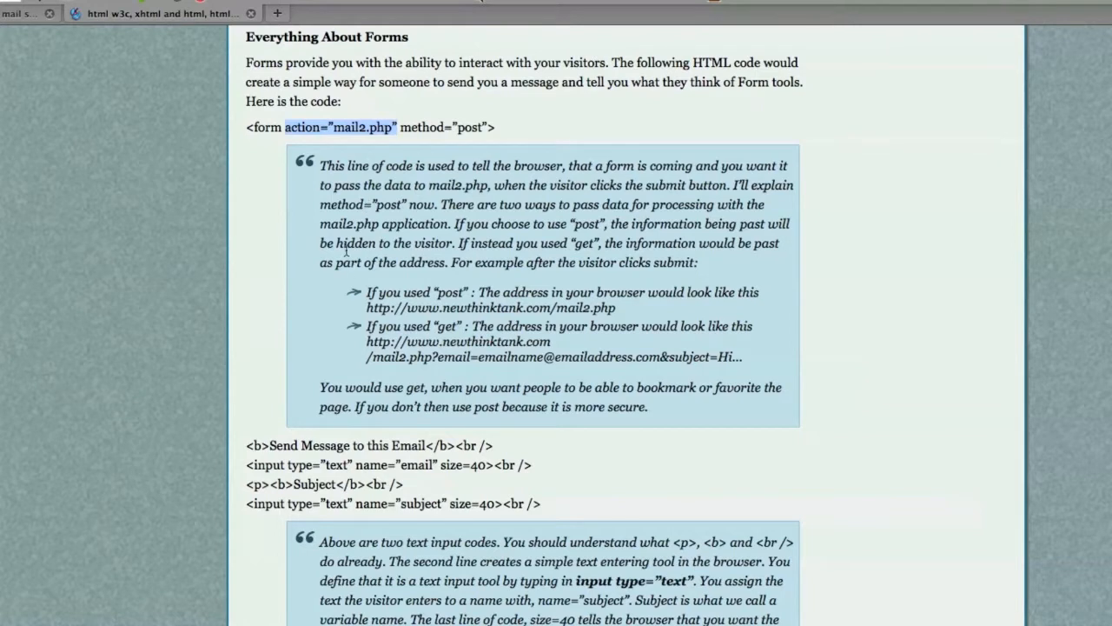
mouse_move(386, 136)
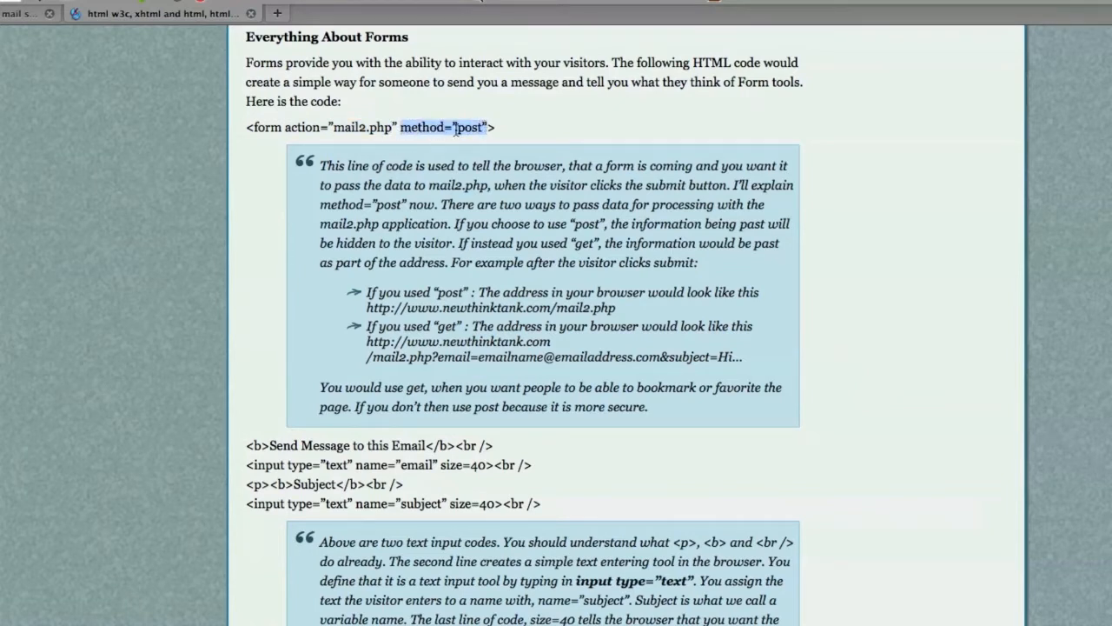
mouse_move(445, 143)
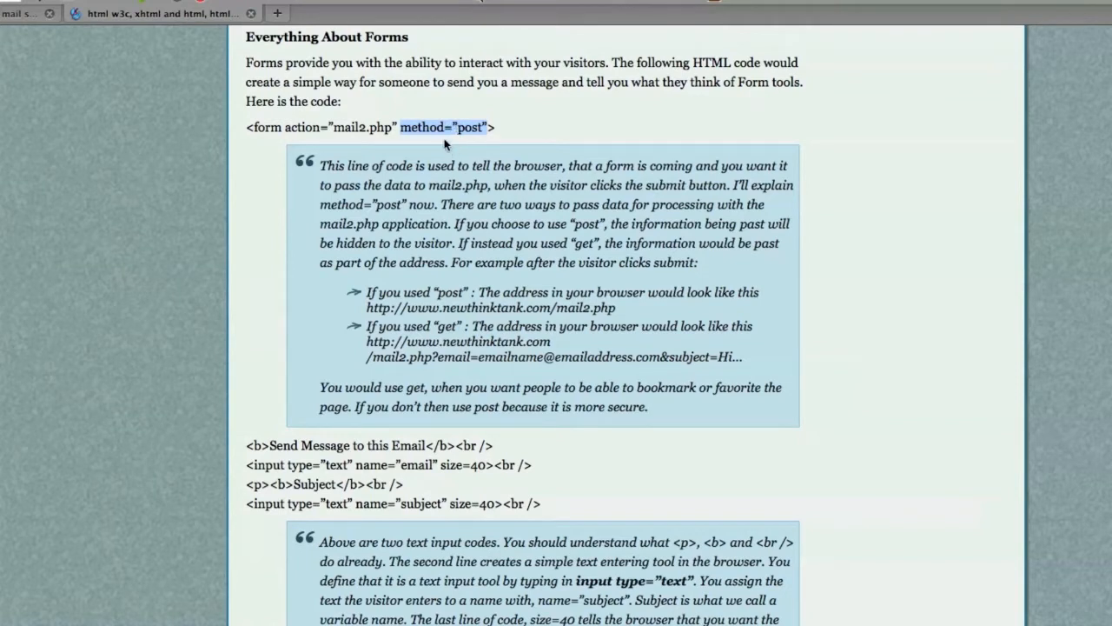
mouse_move(421, 309)
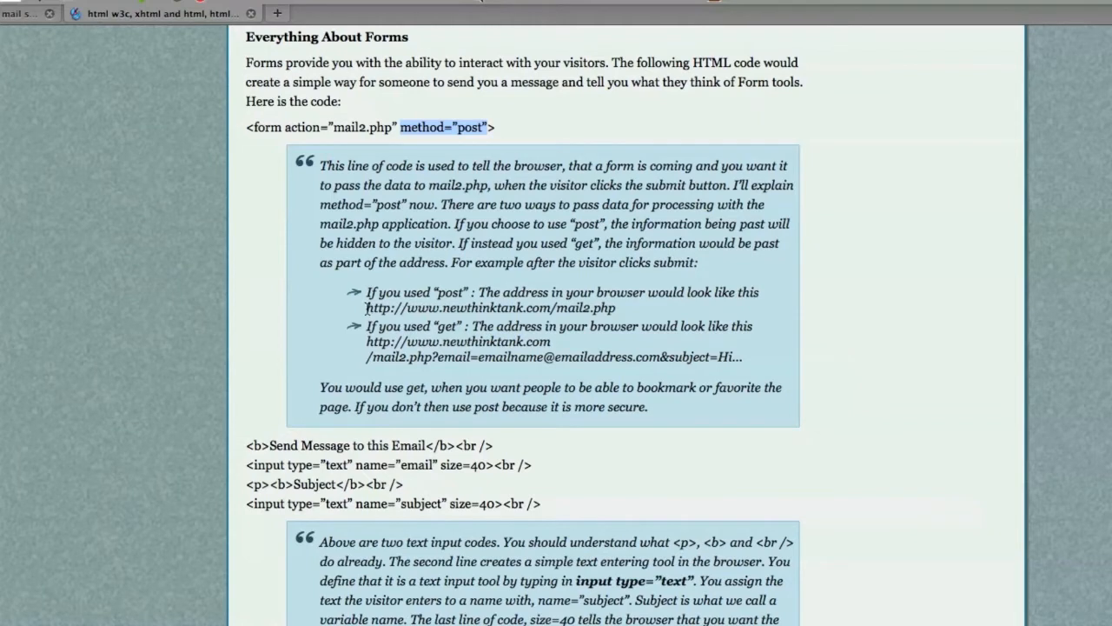
mouse_move(367, 139)
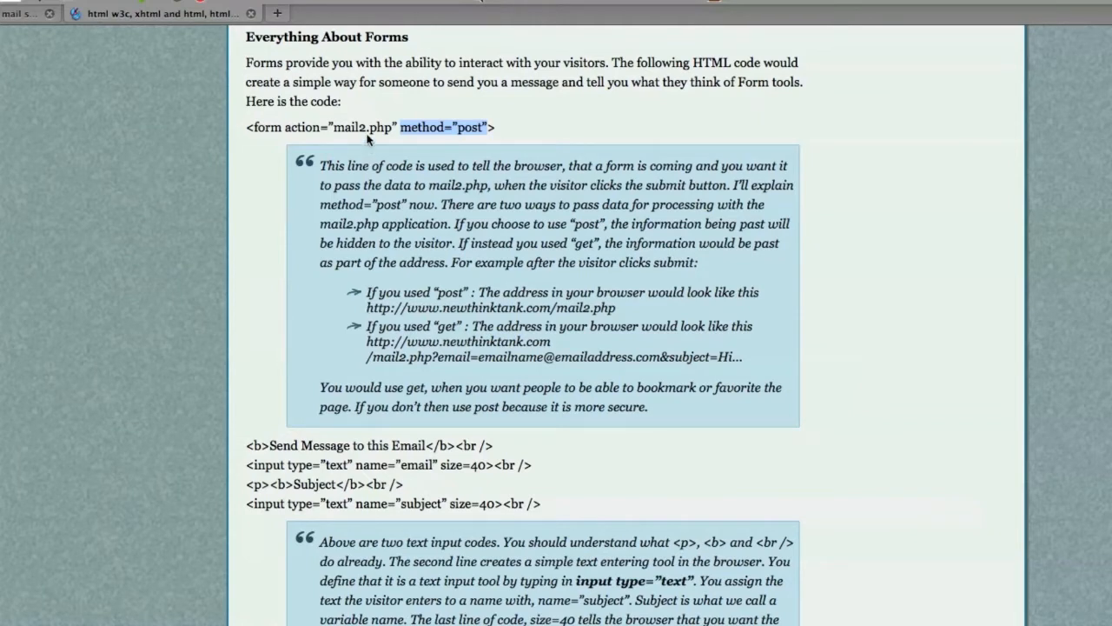
mouse_move(363, 317)
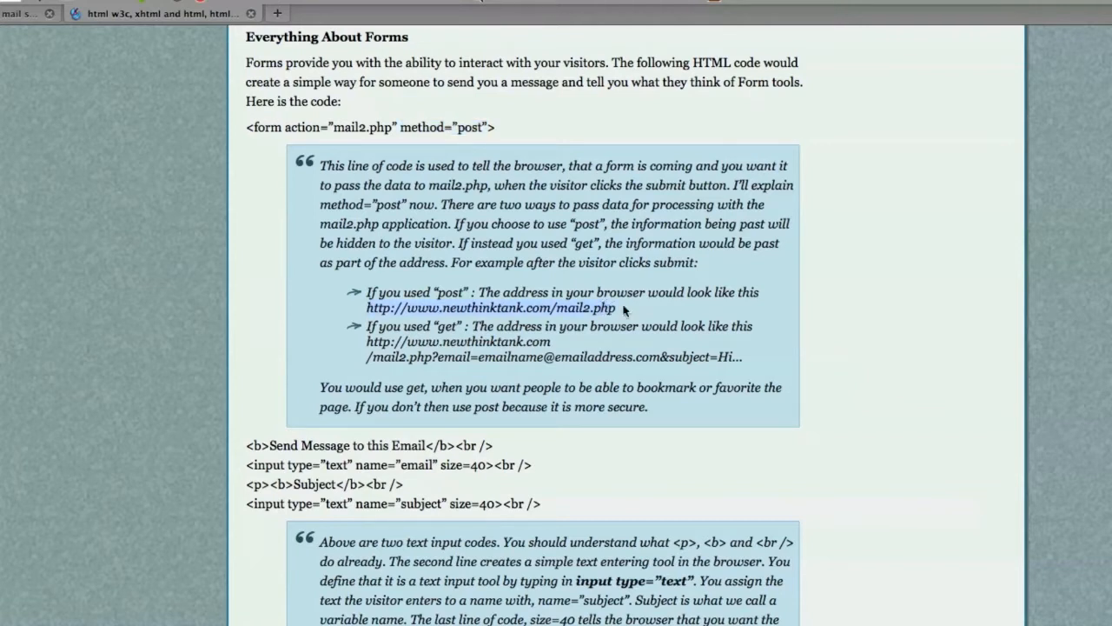
mouse_move(473, 304)
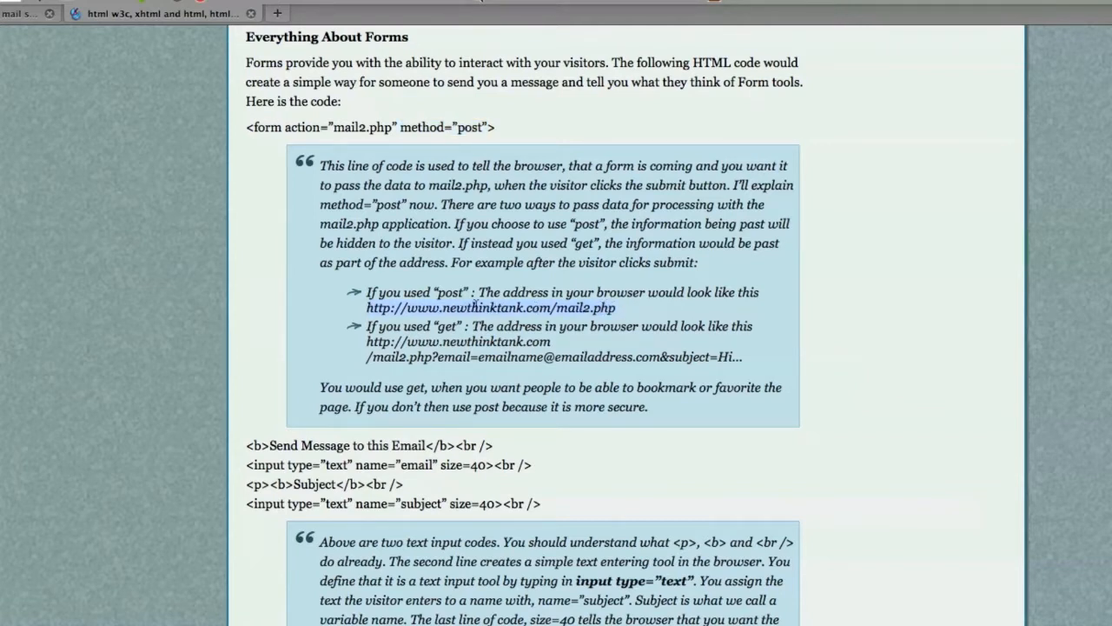
mouse_move(636, 323)
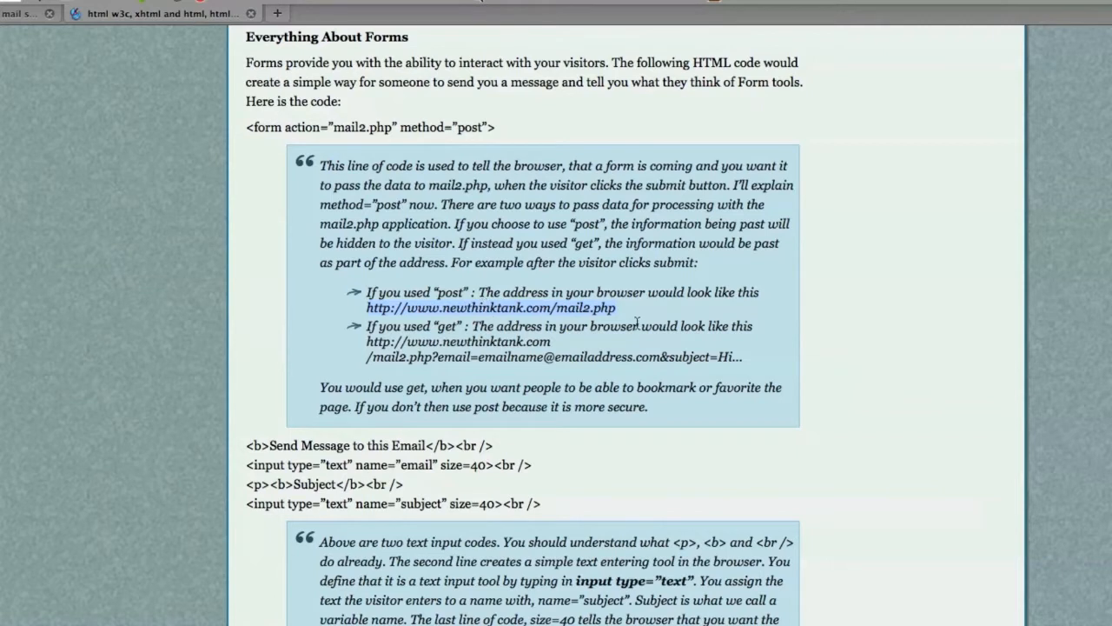
mouse_move(478, 287)
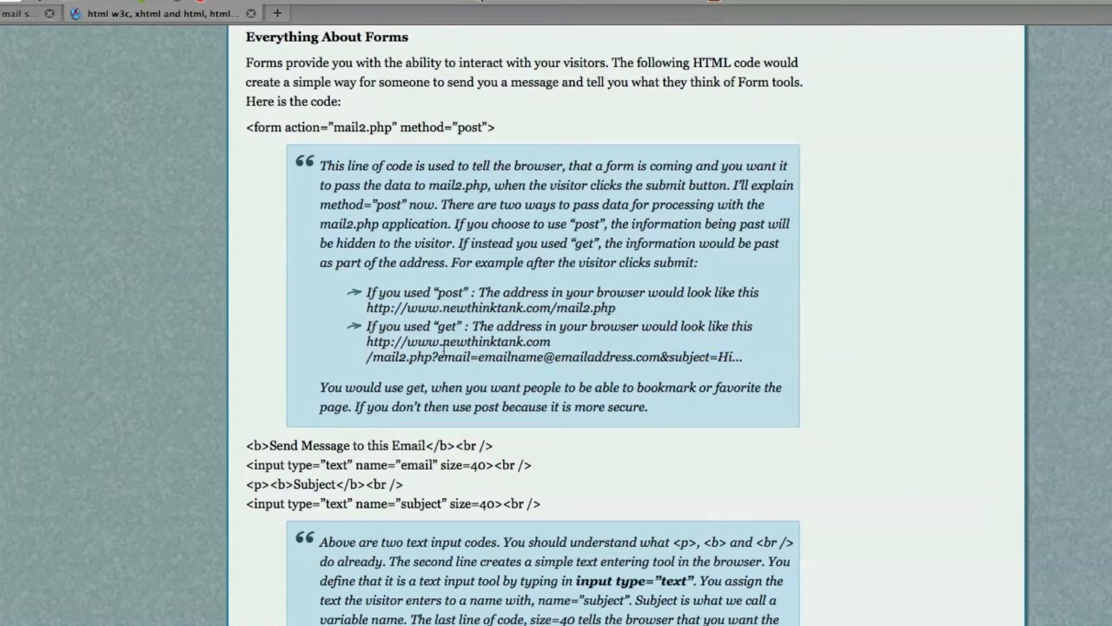
mouse_move(351, 365)
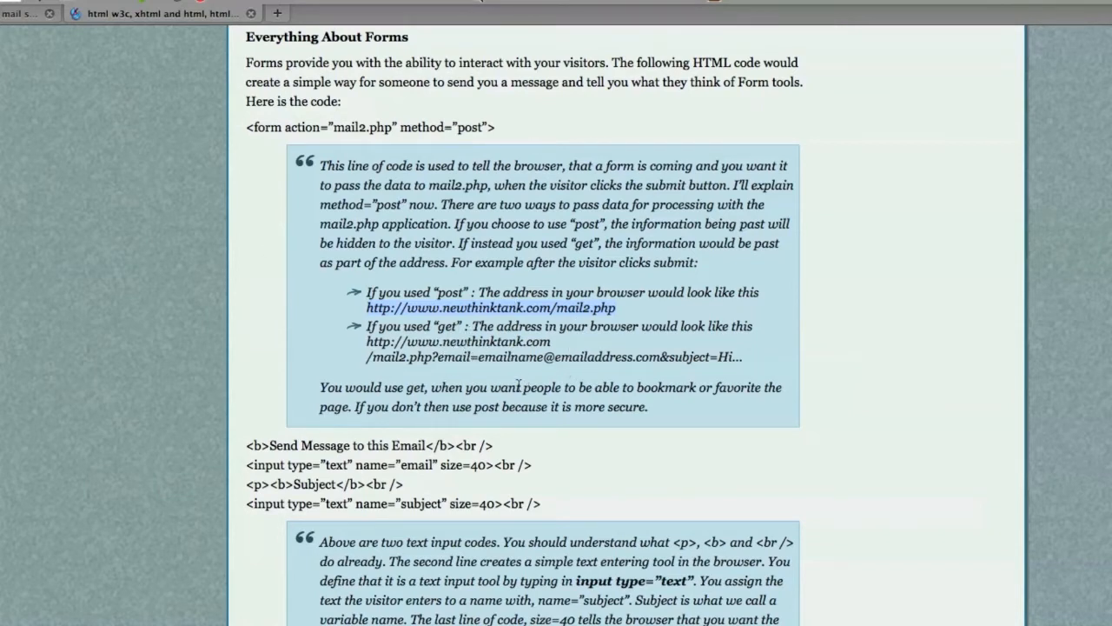
scroll(down, 3)
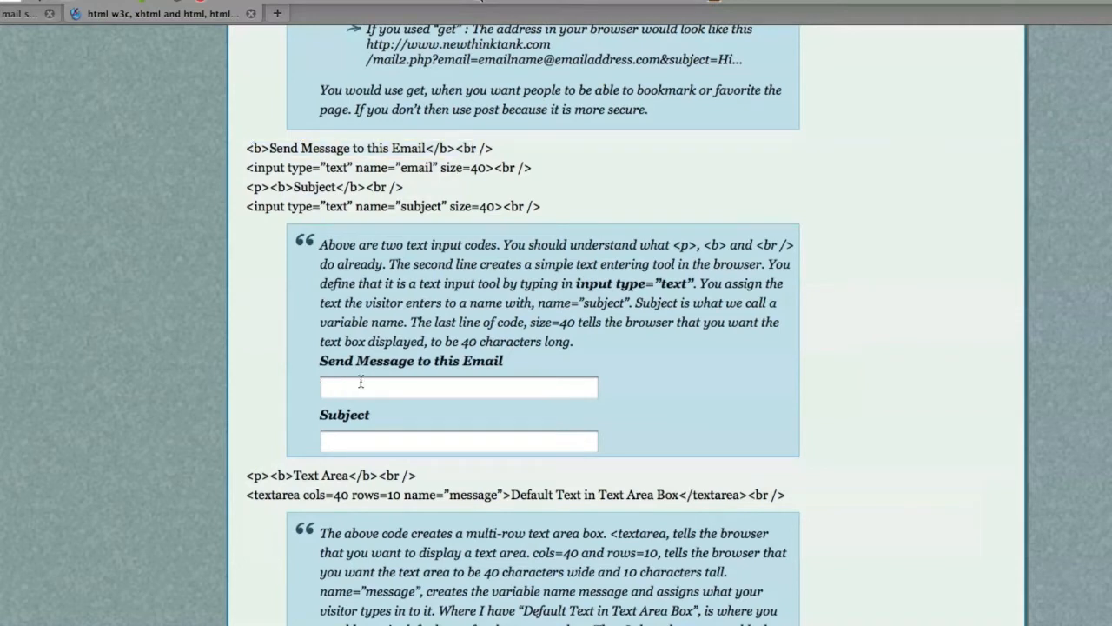
mouse_move(302, 169)
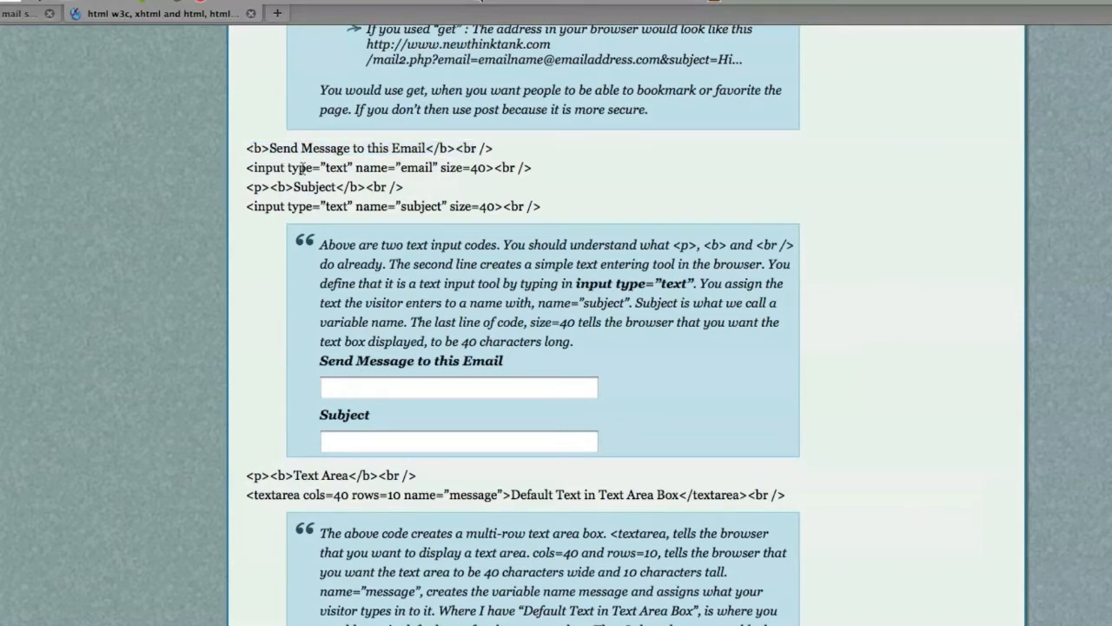
click(459, 387)
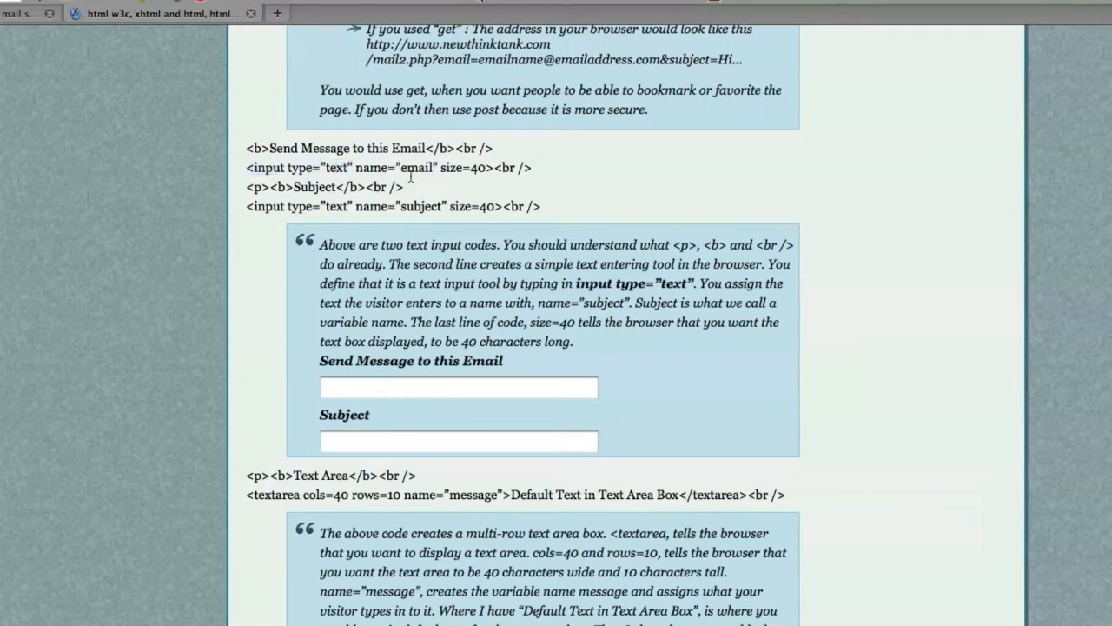
double_click(417, 167)
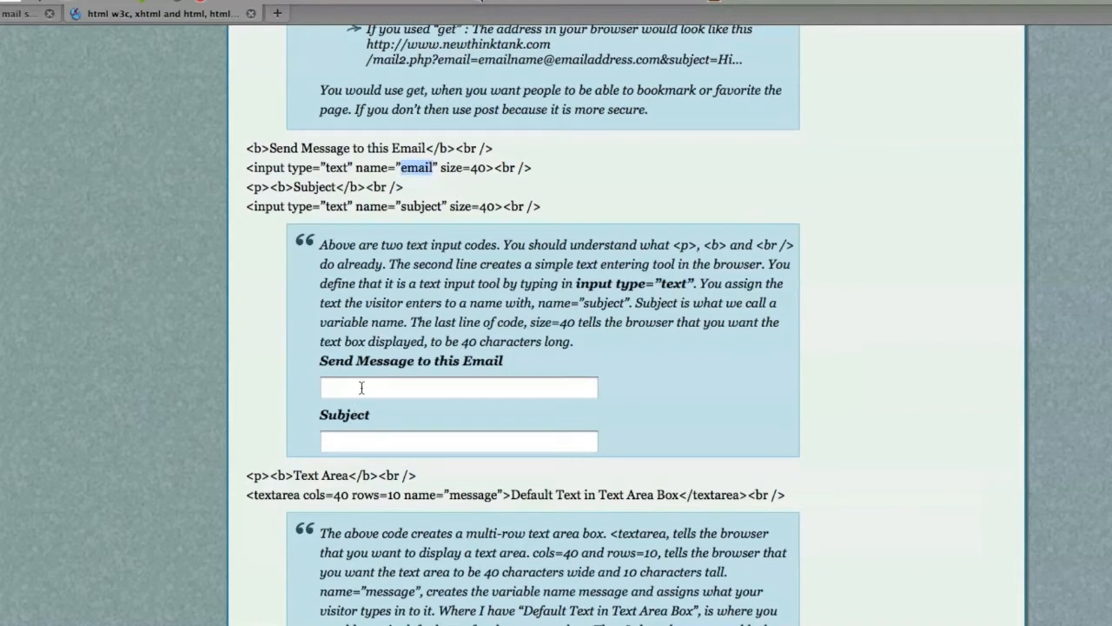
double_click(449, 166)
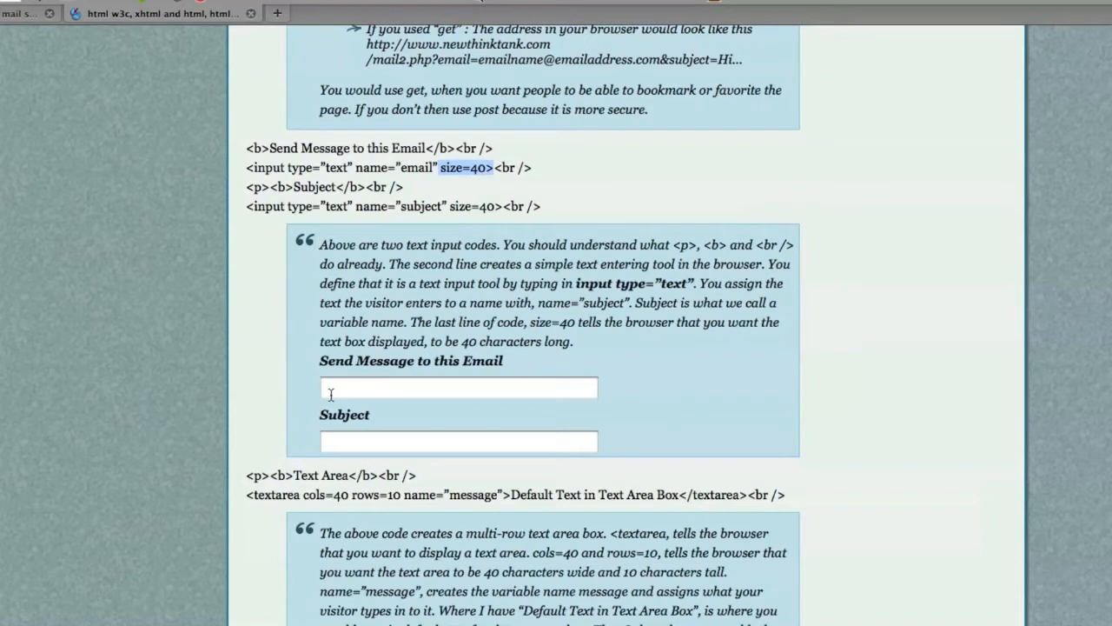
click(459, 386)
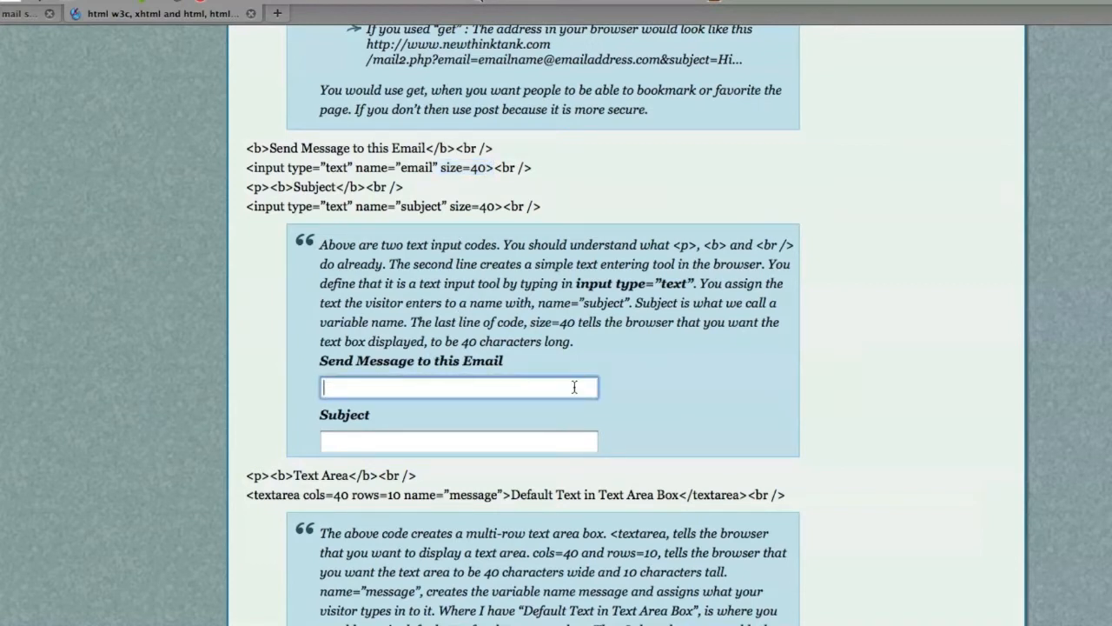
mouse_move(441, 386)
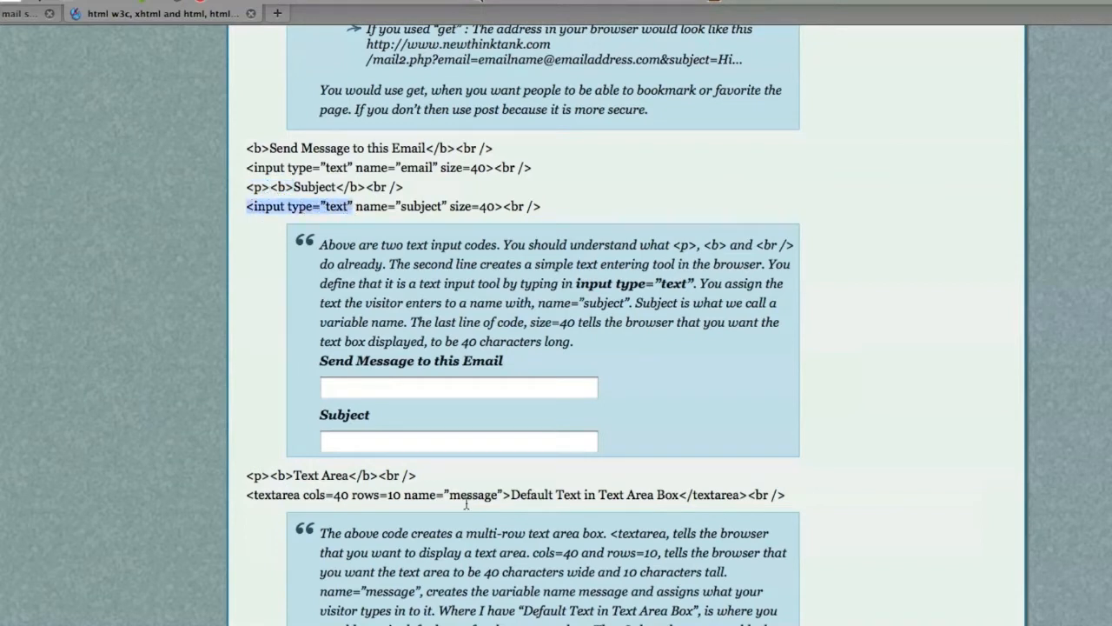
scroll(down, 3)
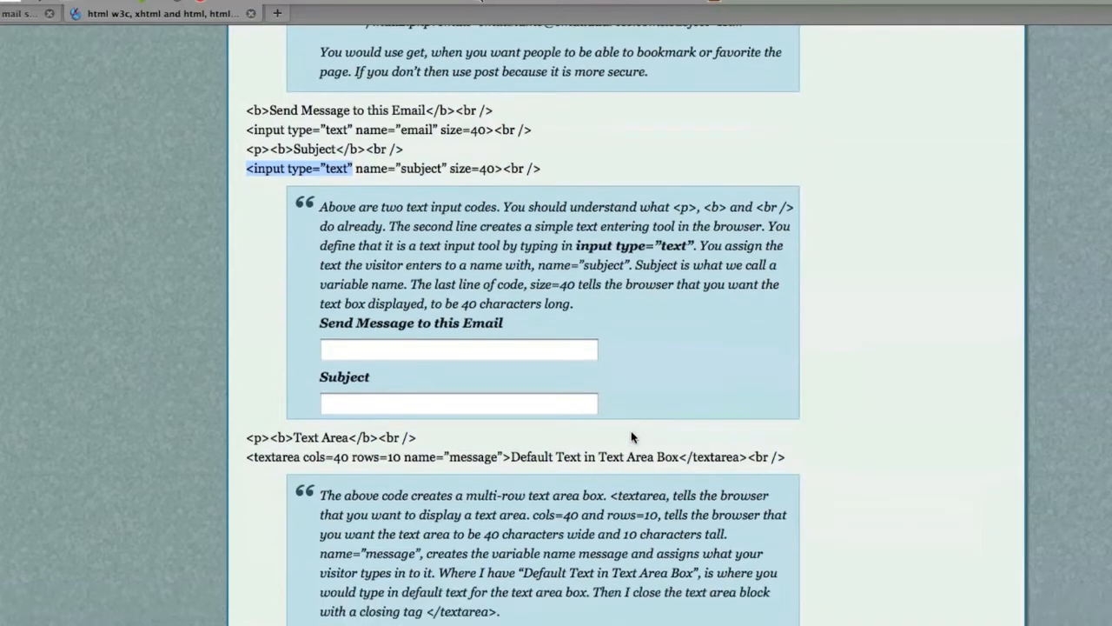
scroll(down, 3)
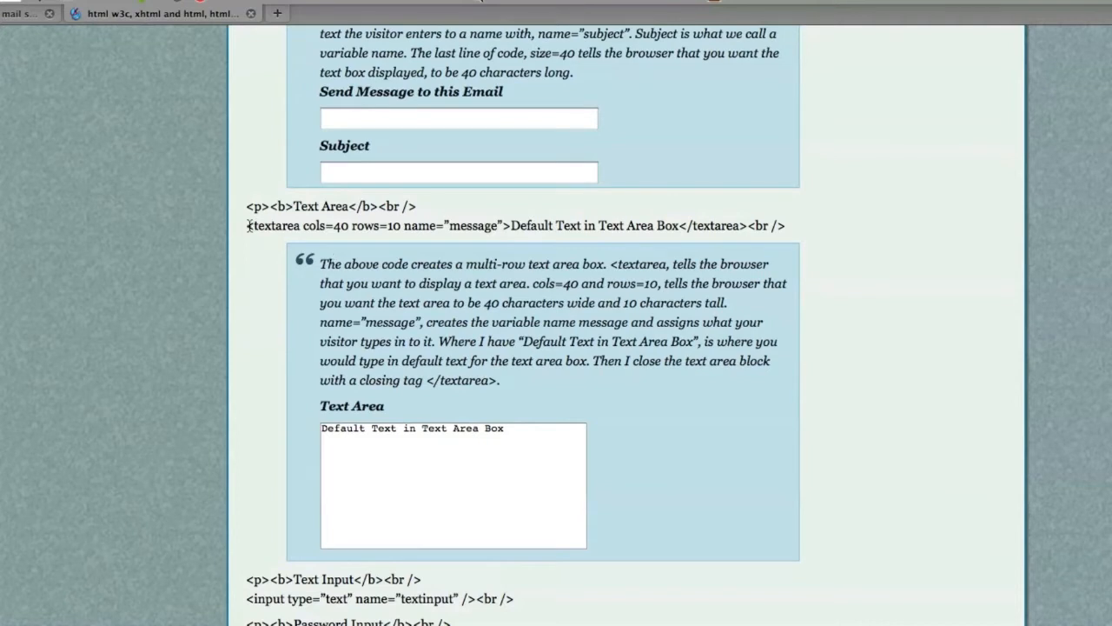
double_click(273, 226)
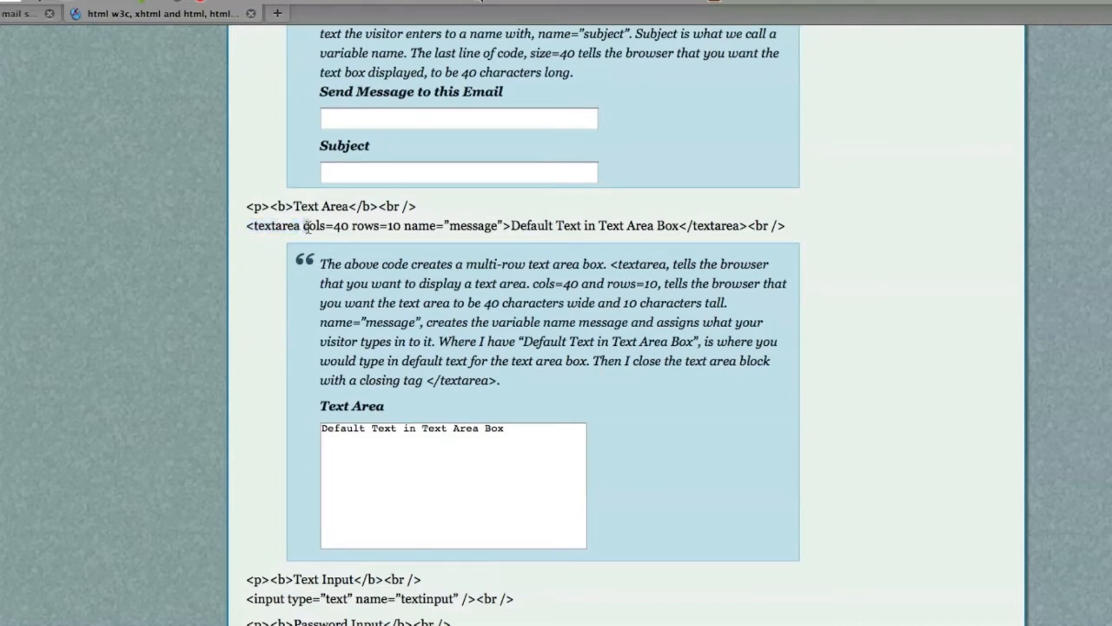
double_click(327, 226)
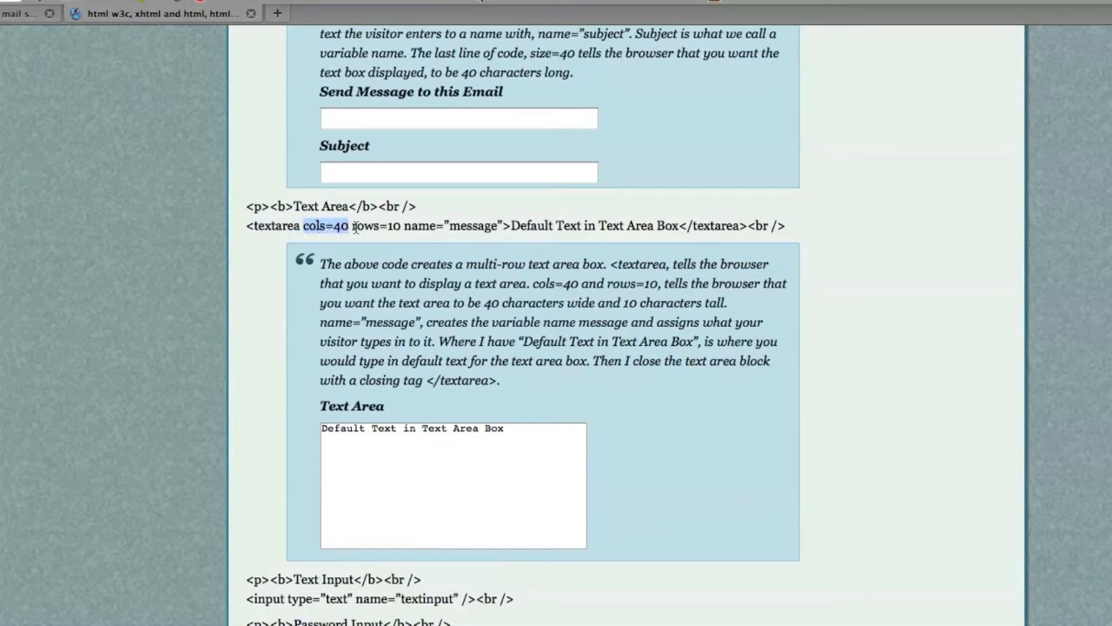
mouse_move(356, 228)
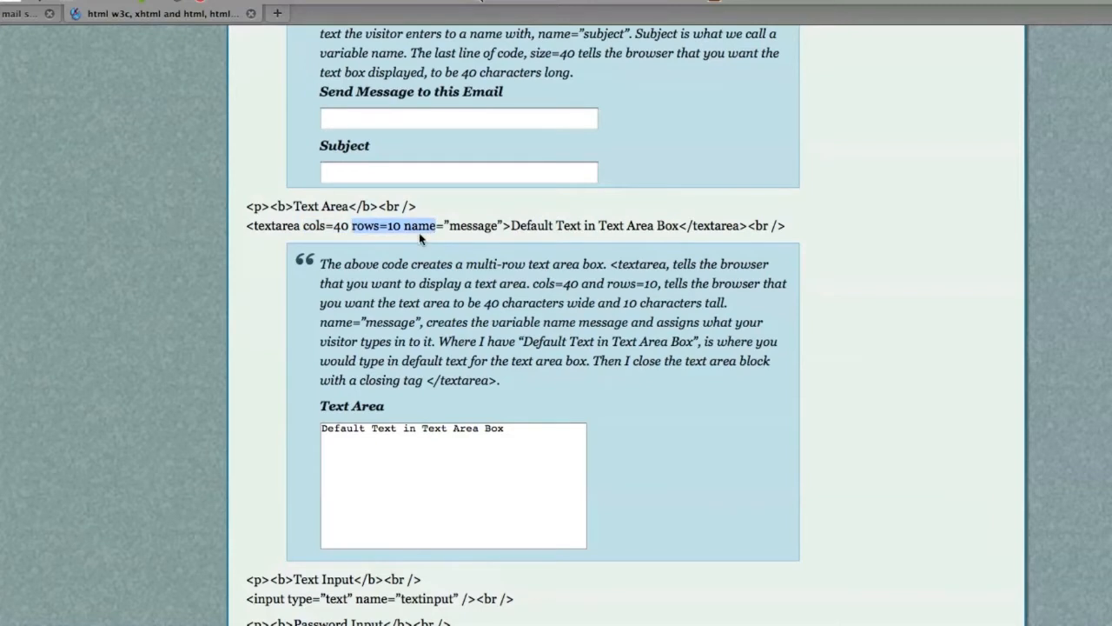
scroll(down, 3)
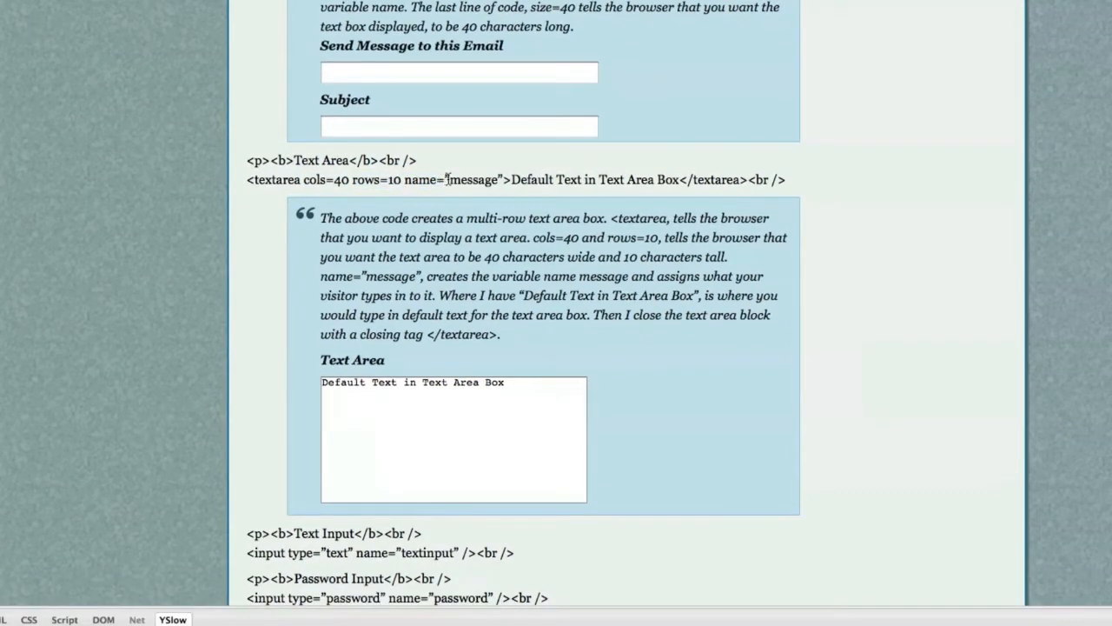
double_click(473, 179)
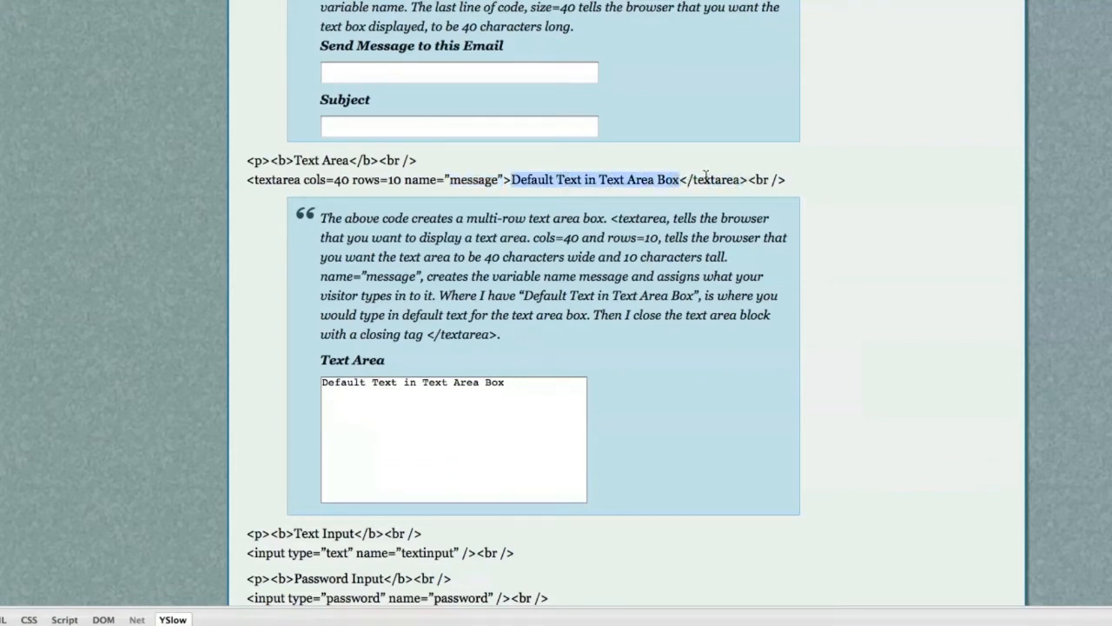
mouse_move(684, 216)
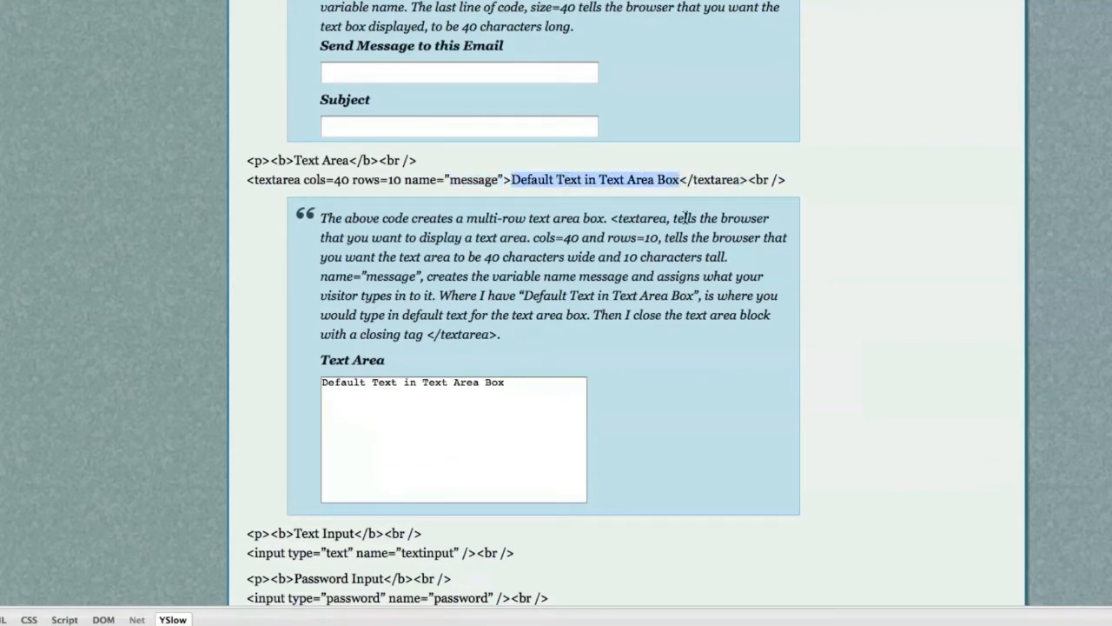
mouse_move(538, 182)
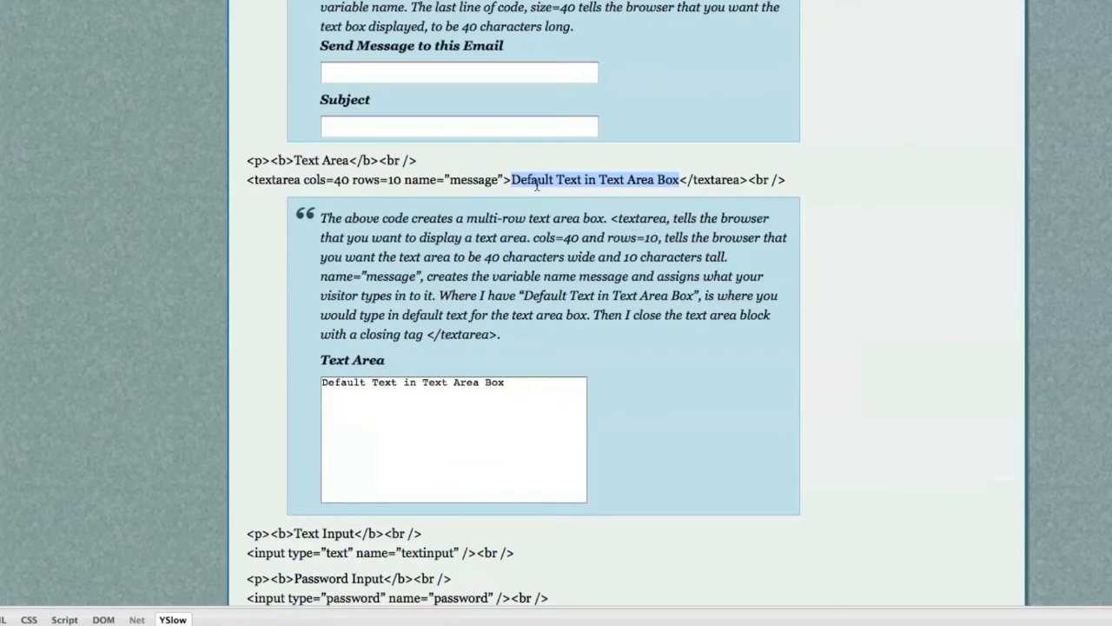
scroll(down, 3)
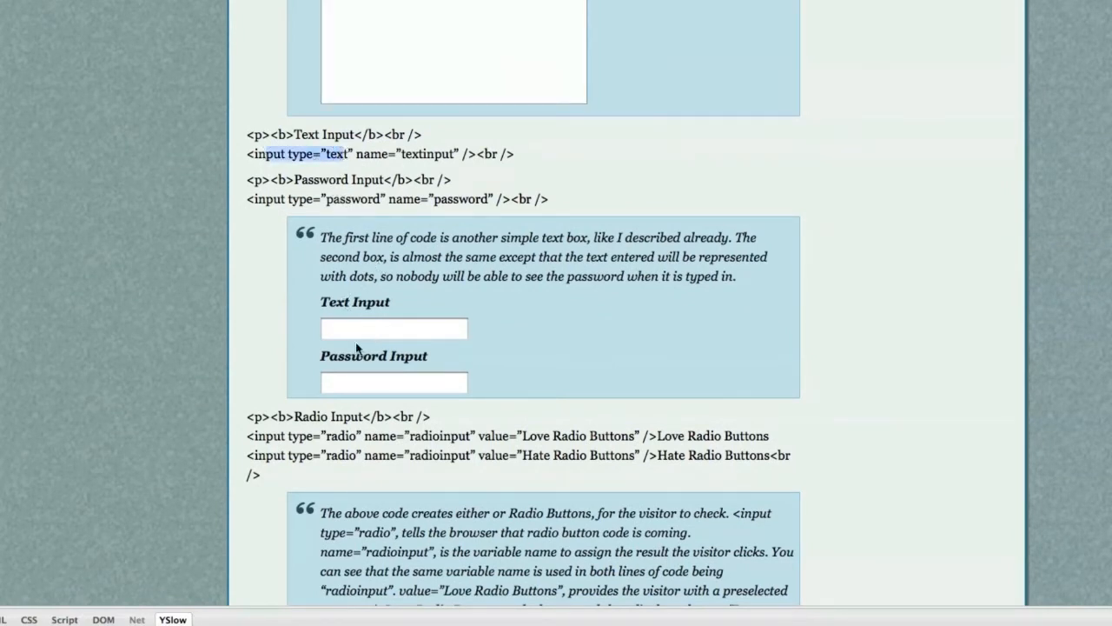
Enter a masked password and 'hi' as the text input in the example form
click(393, 382)
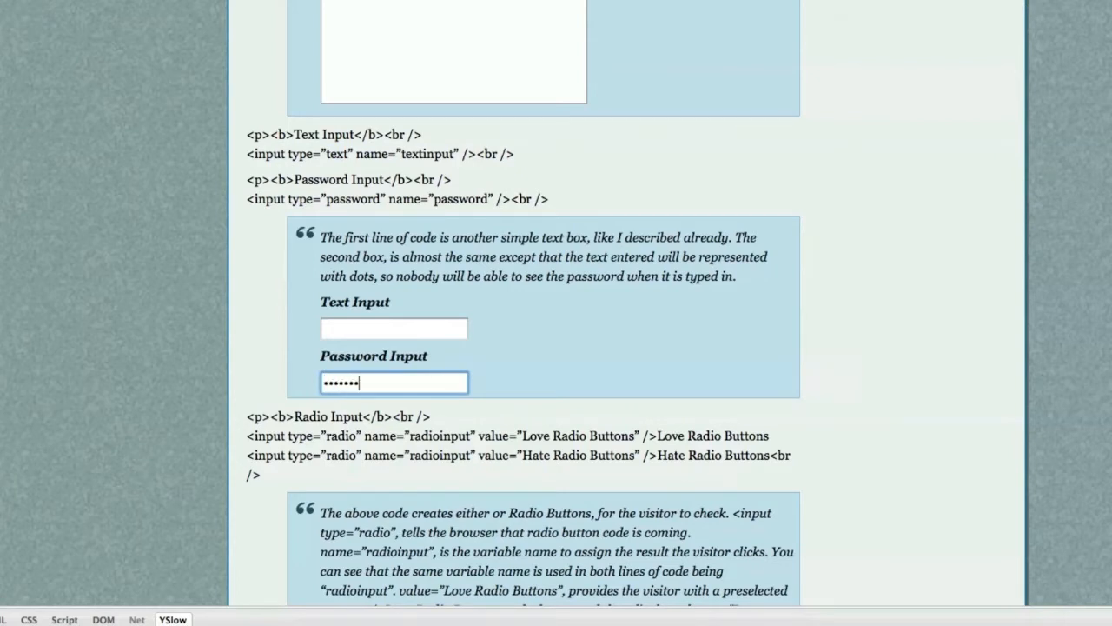
text(•)
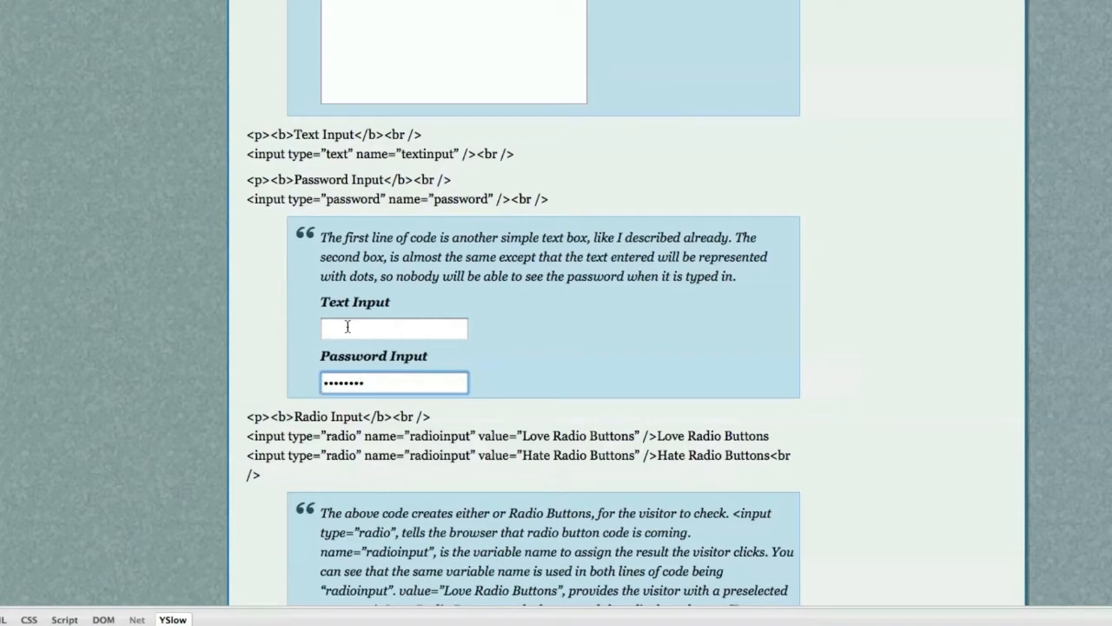
text(hi)
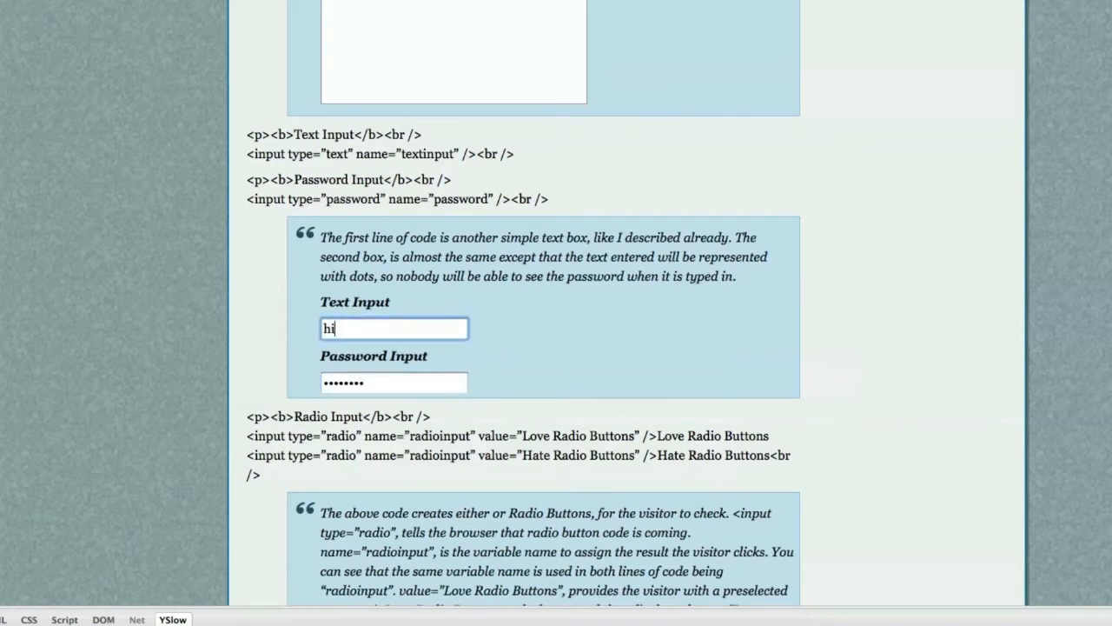
scroll(down, 3)
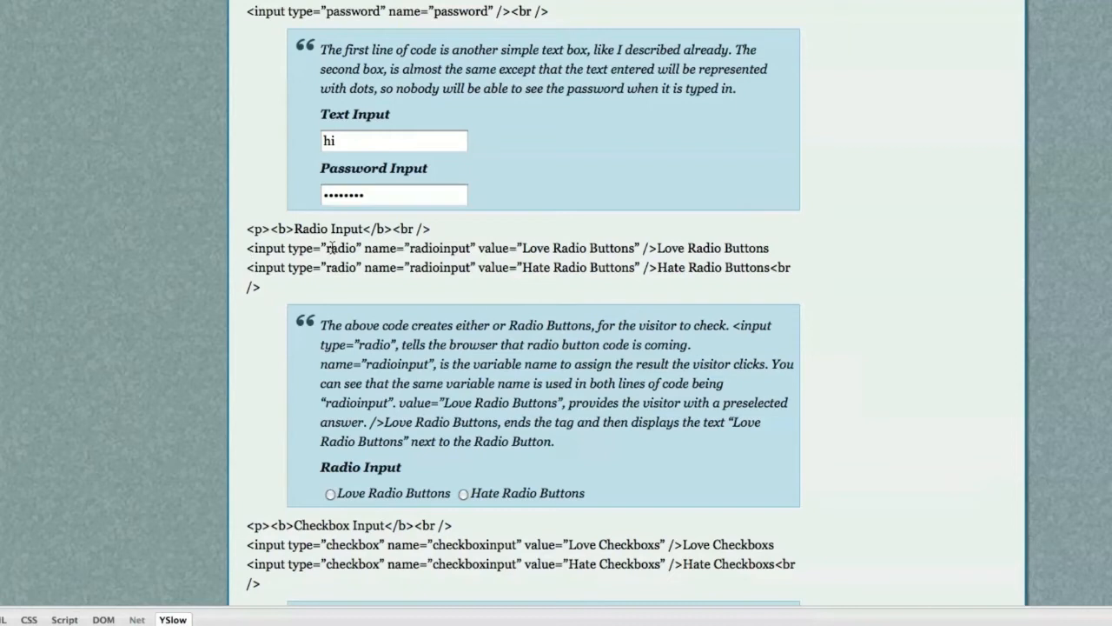
Highlight the radio type and its value, then choose Love Radio Buttons in the example
double_click(341, 247)
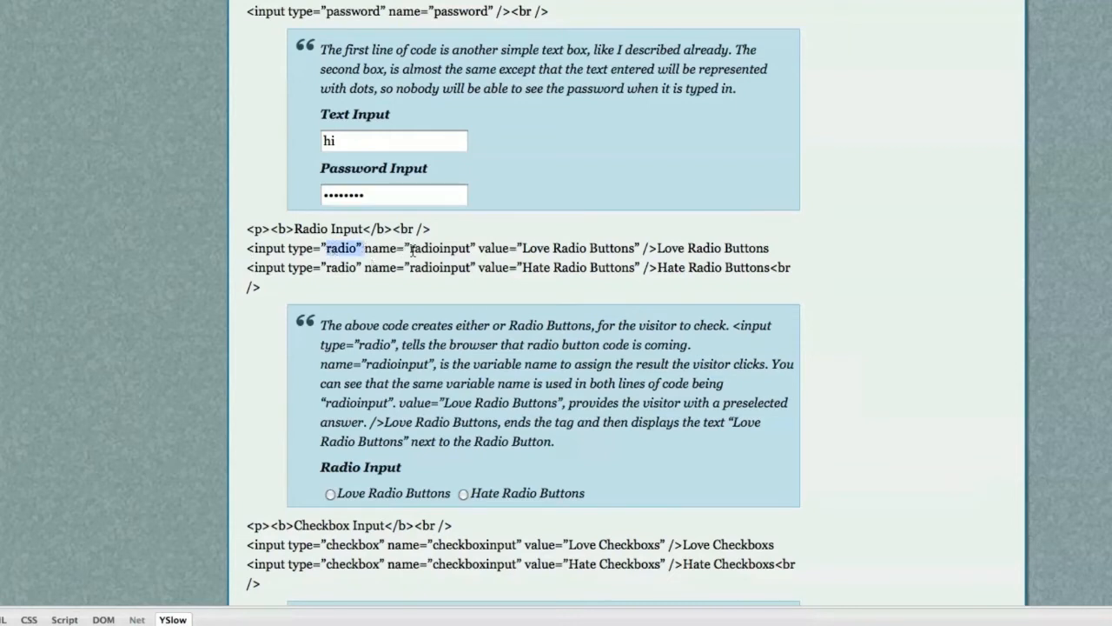
double_click(438, 247)
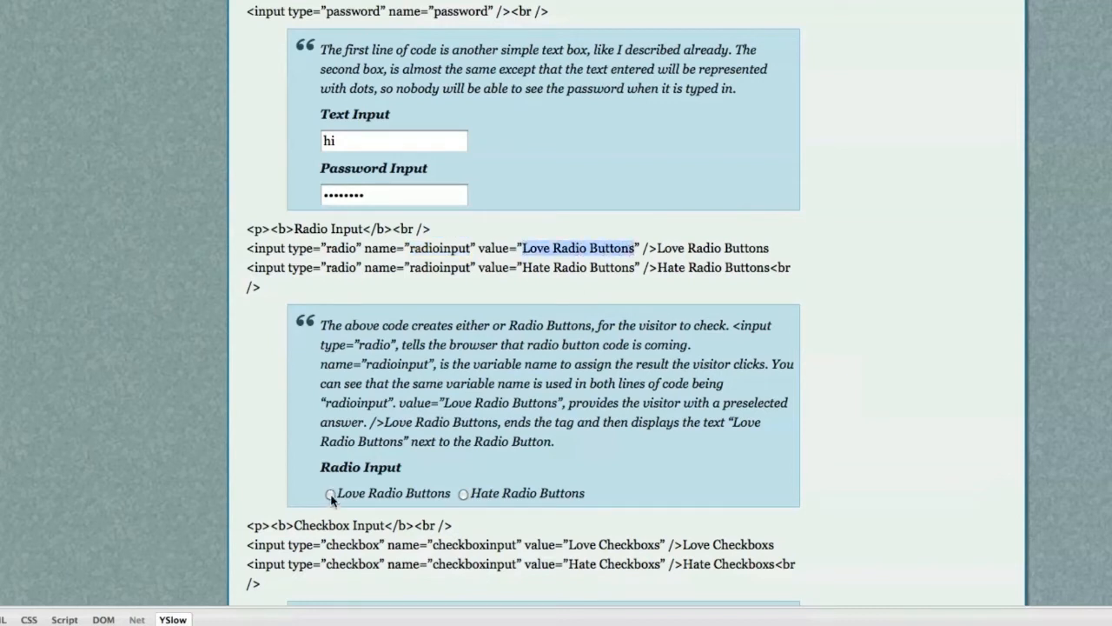
click(330, 493)
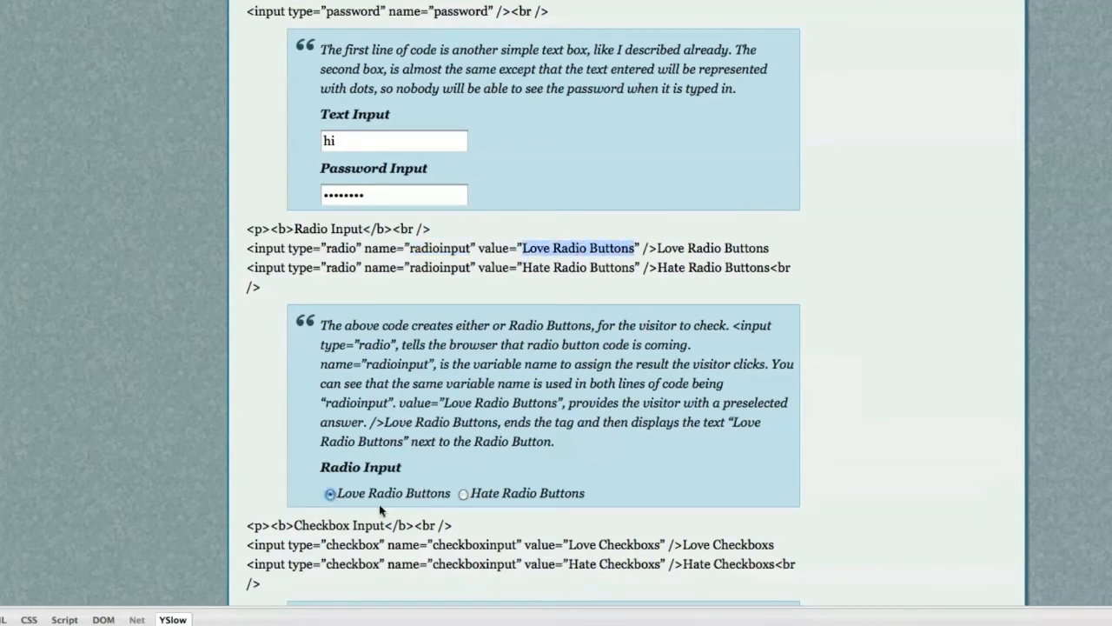
mouse_move(408, 449)
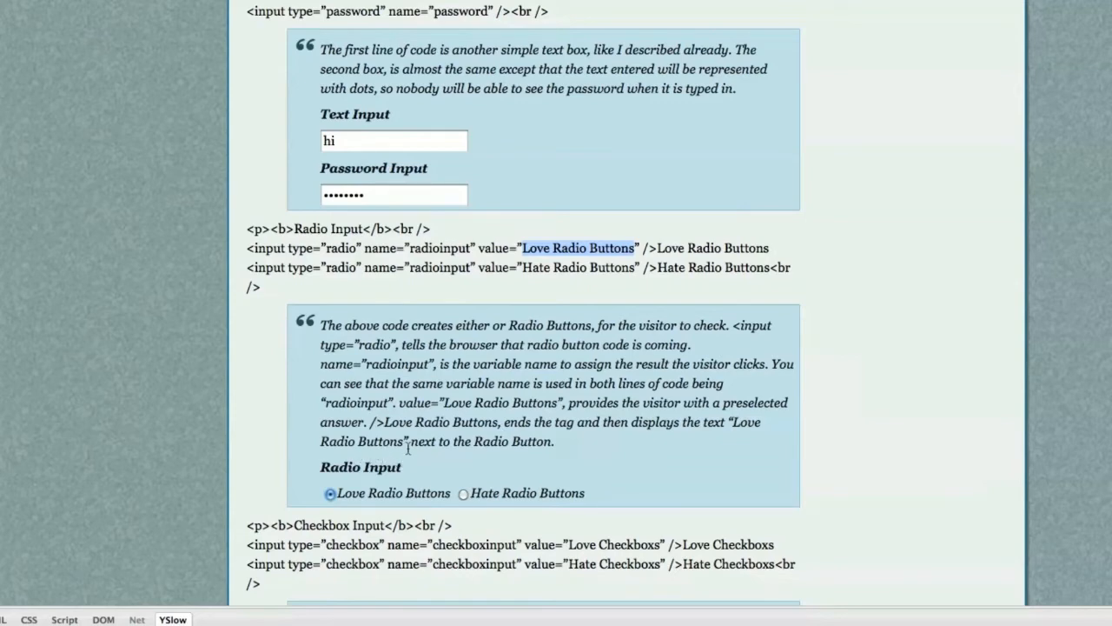
scroll(down, 3)
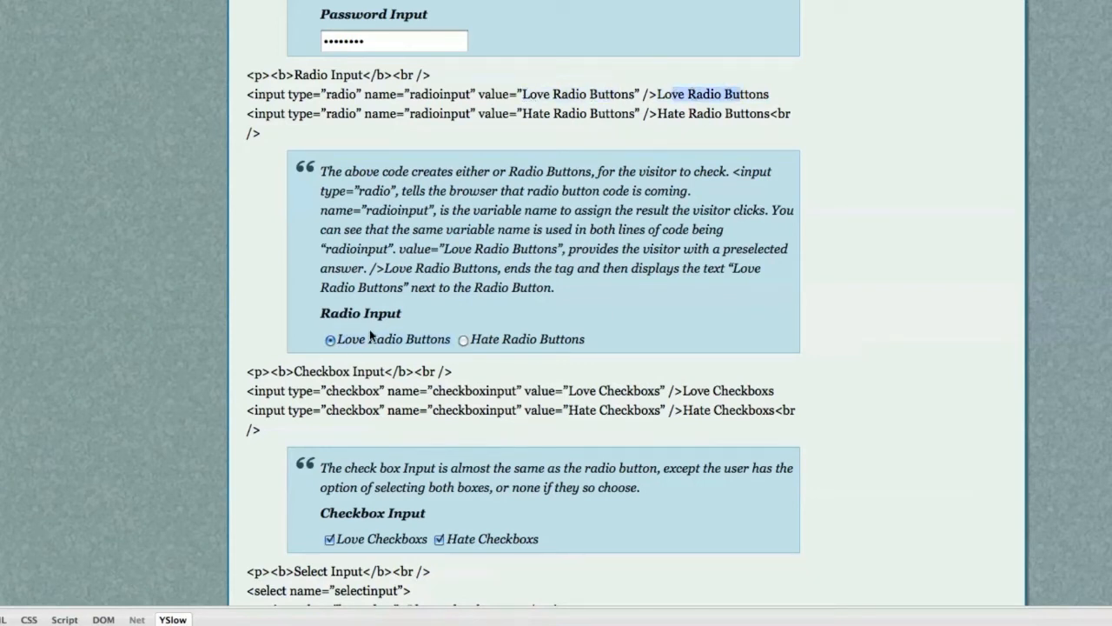
scroll(down, 3)
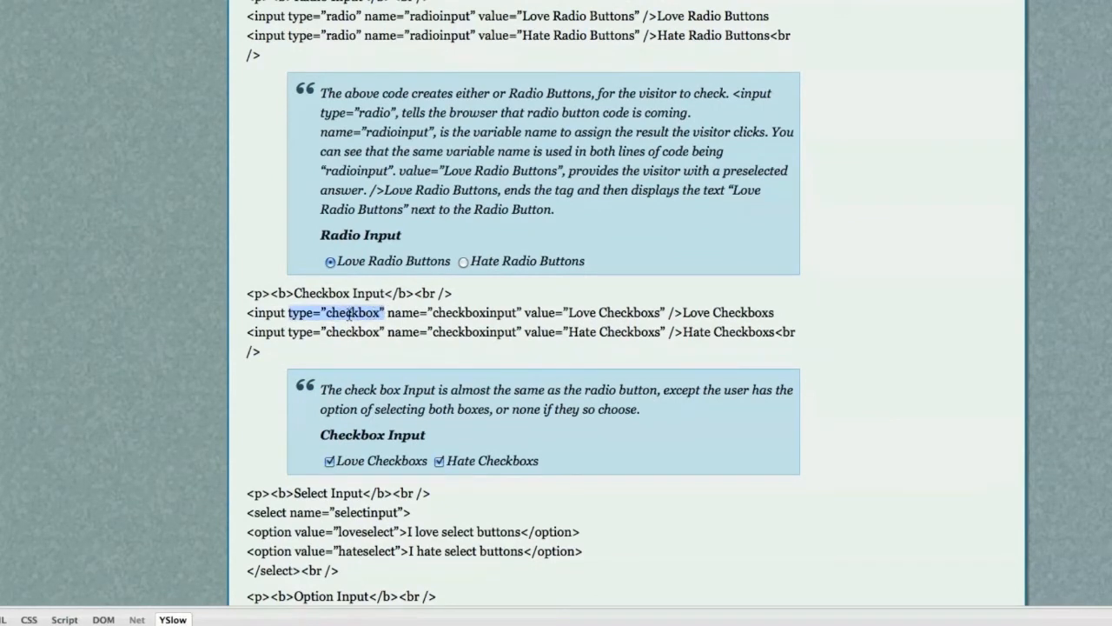
mouse_move(469, 314)
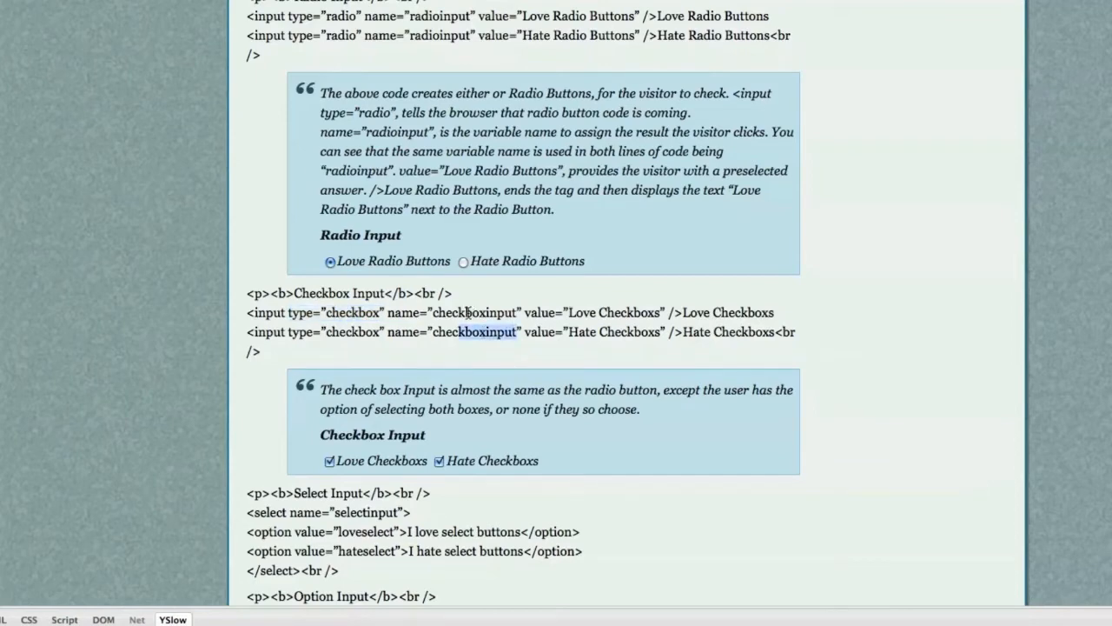
mouse_move(521, 369)
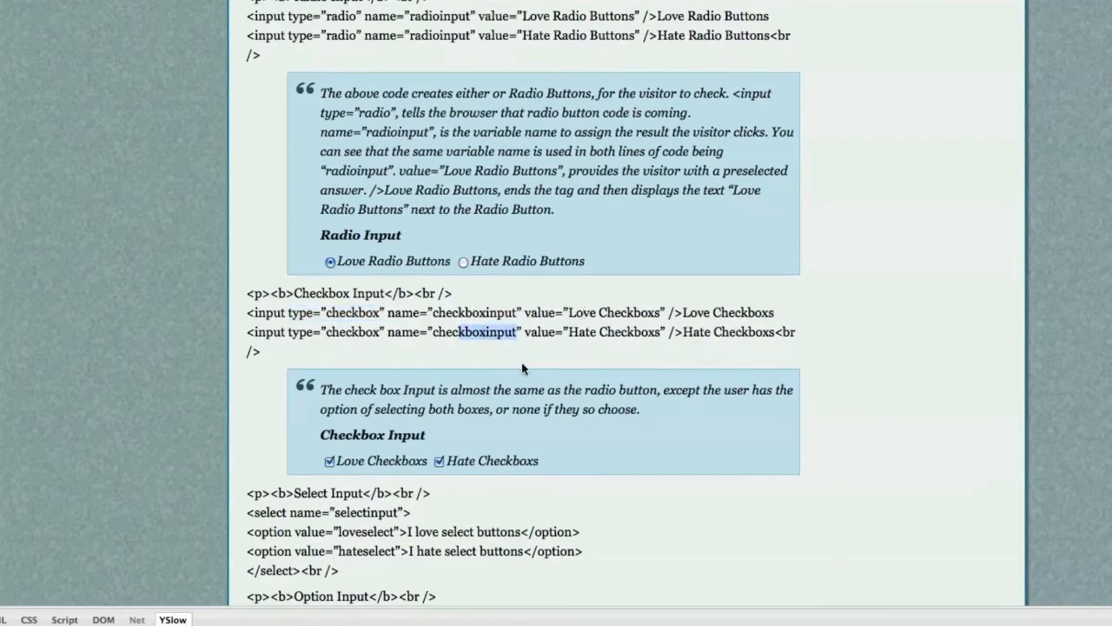
scroll(down, 3)
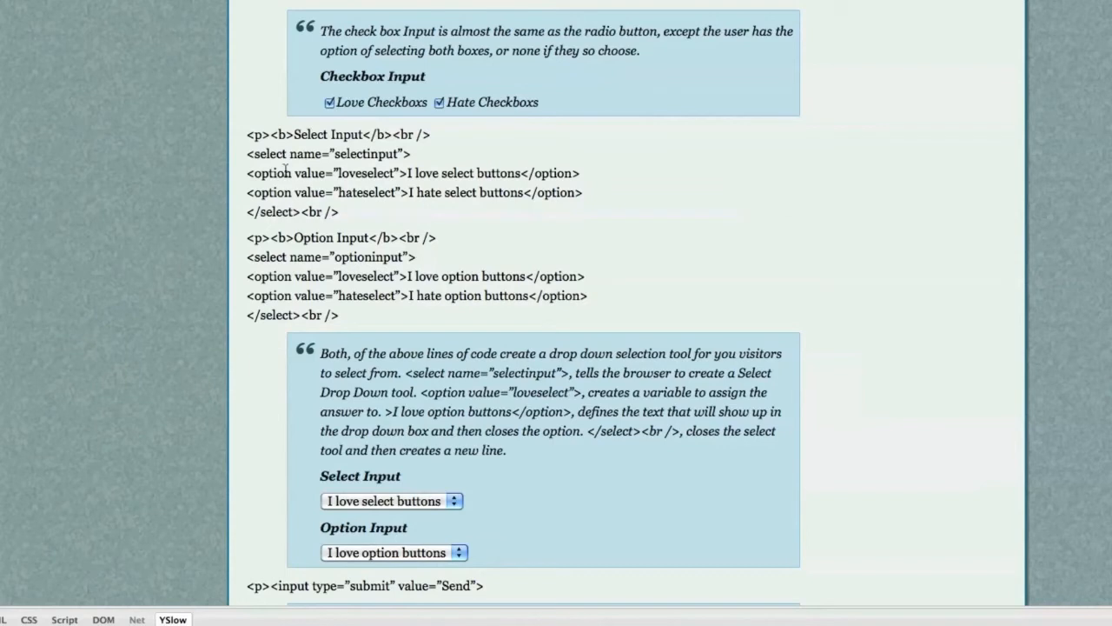
click(391, 501)
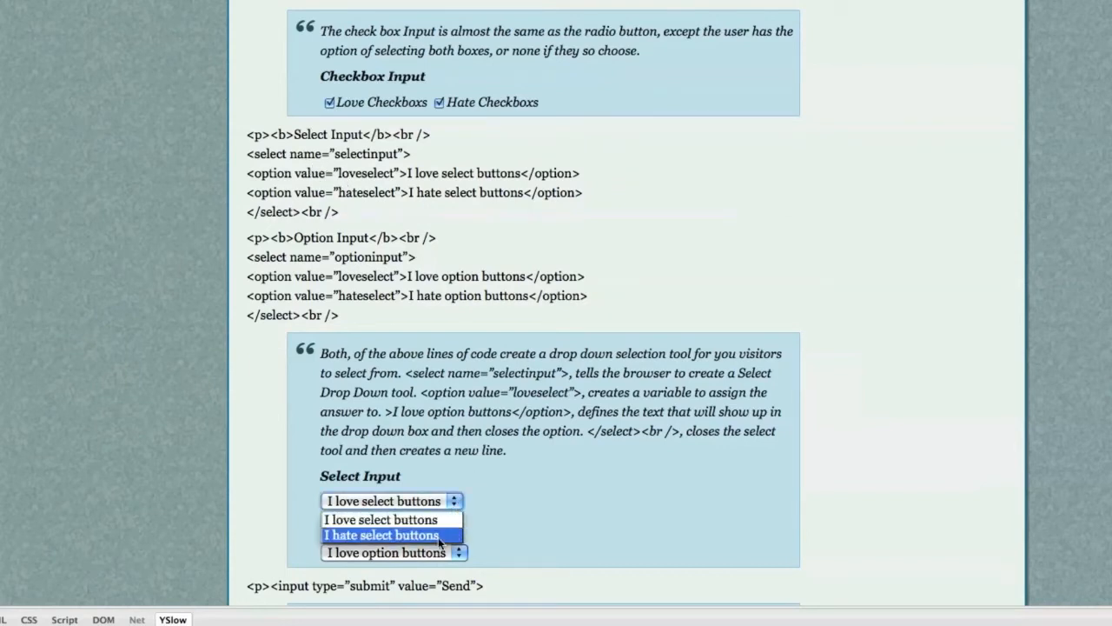
click(386, 518)
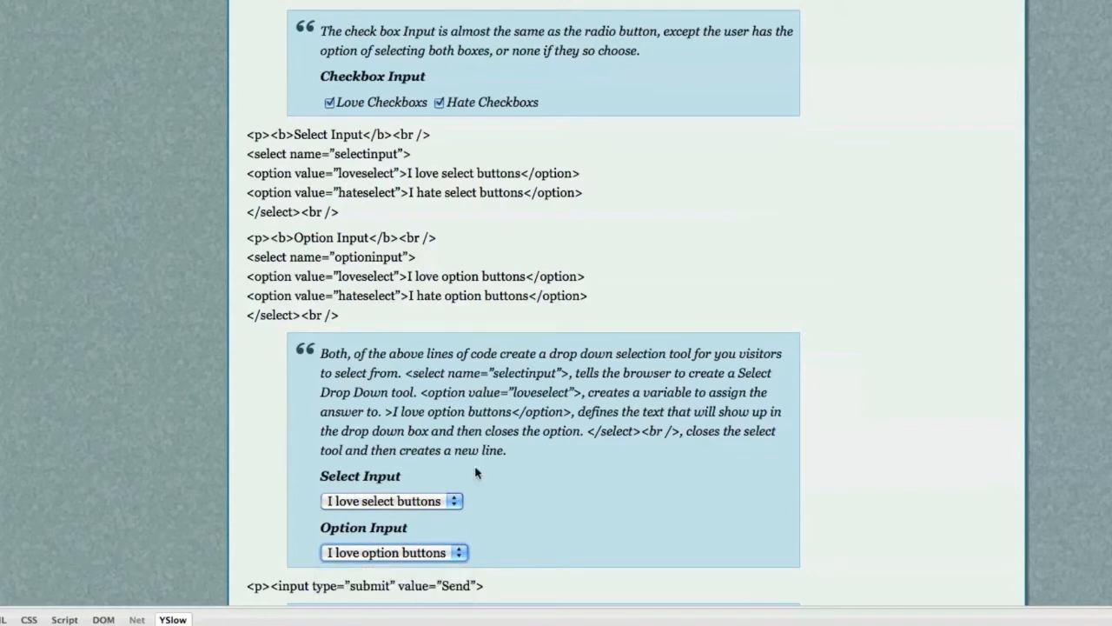
mouse_move(247, 152)
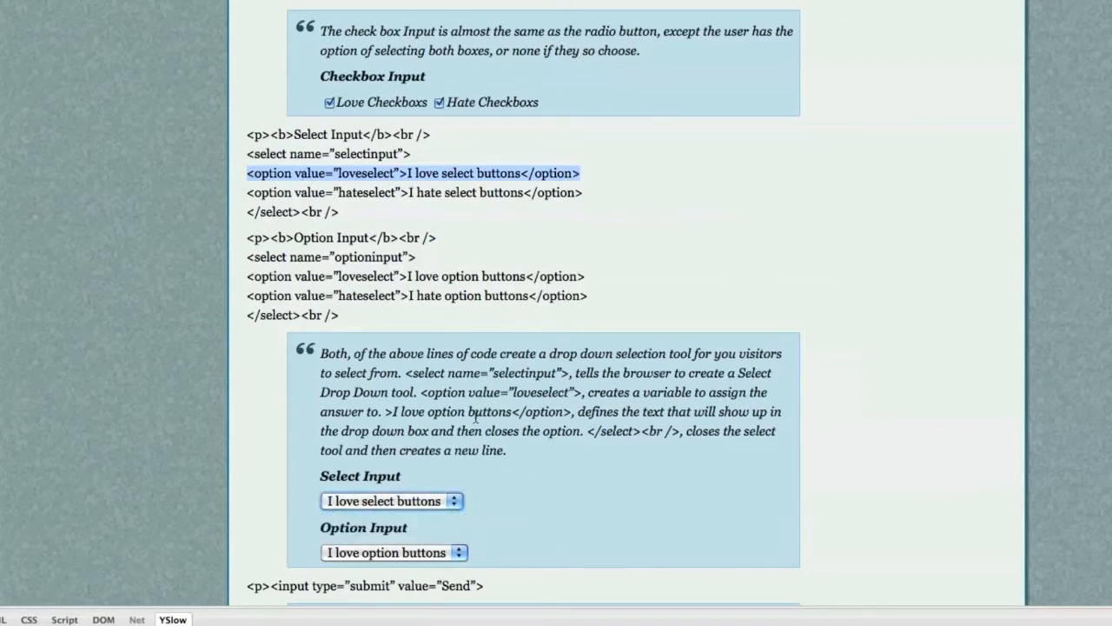
scroll(down, 3)
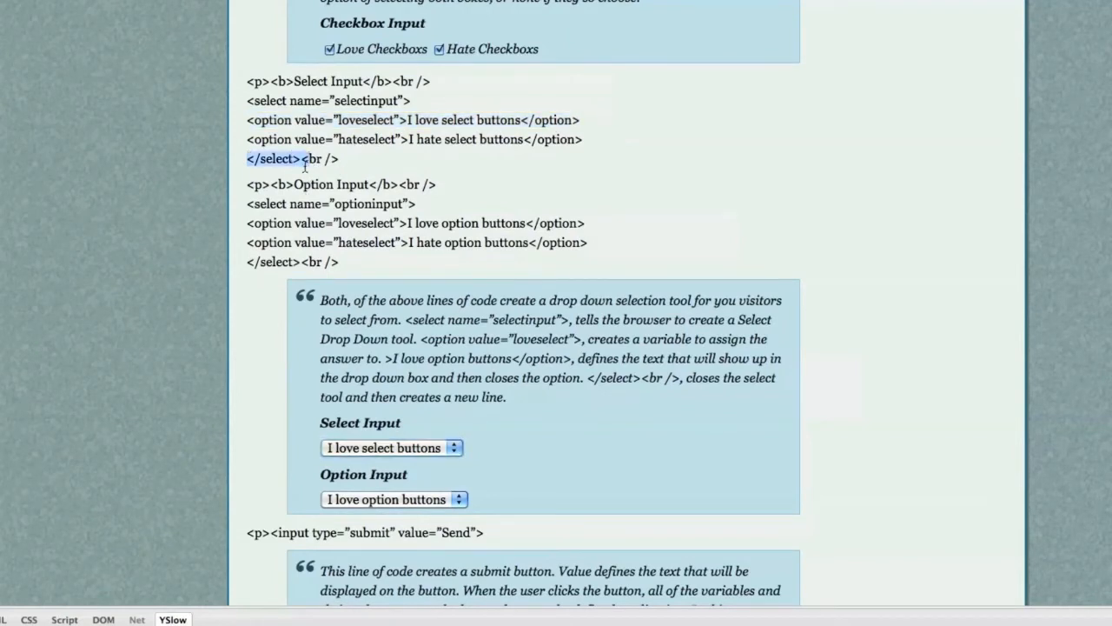
scroll(down, 3)
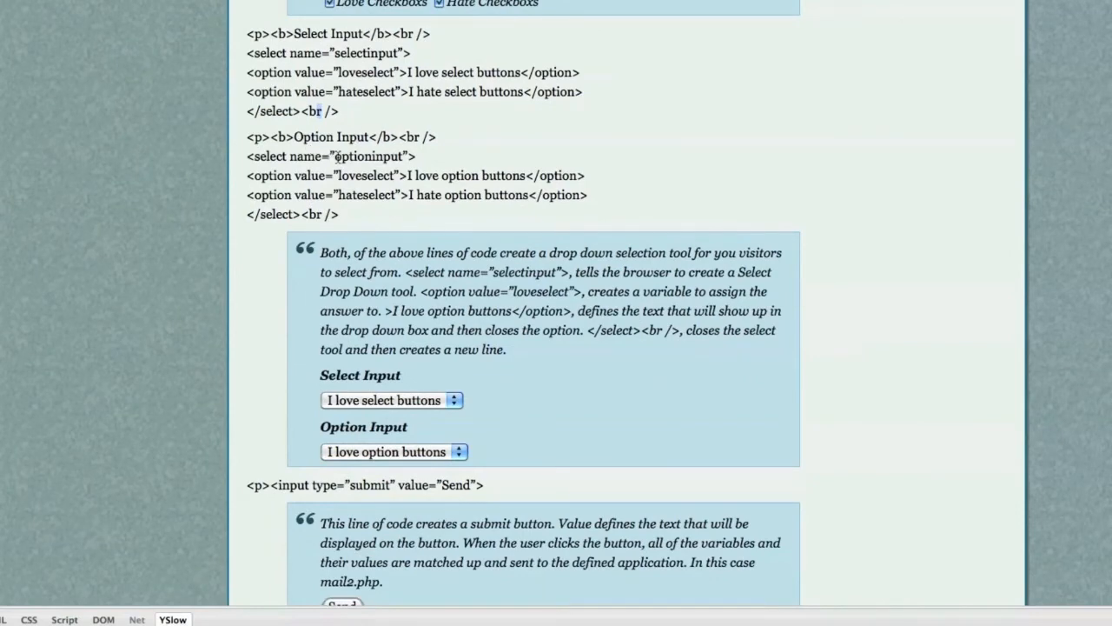
scroll(down, 3)
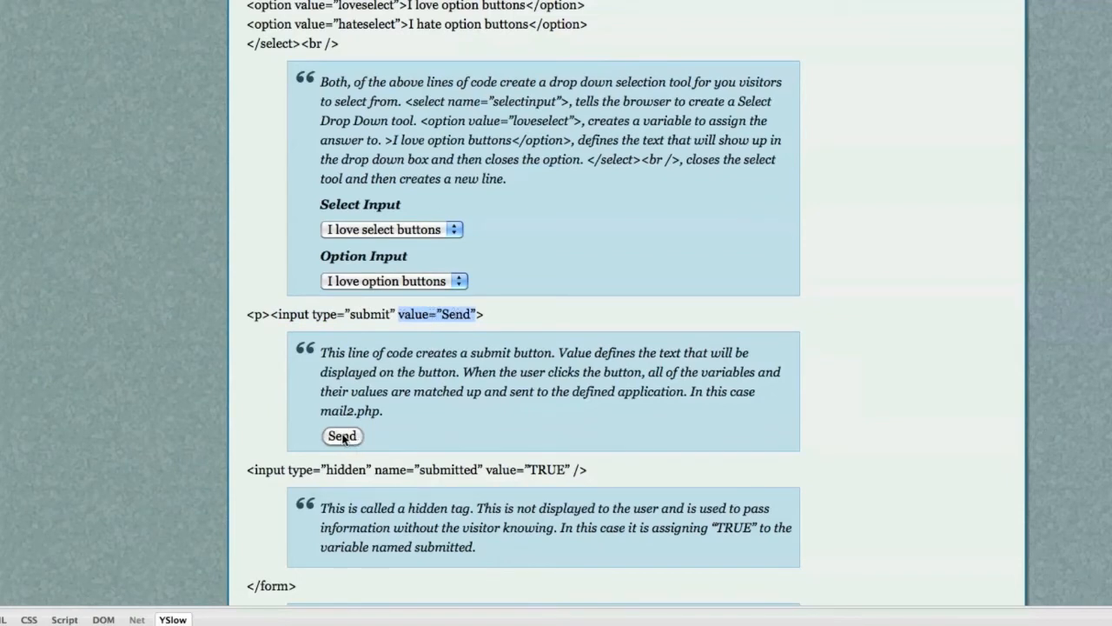
scroll(down, 3)
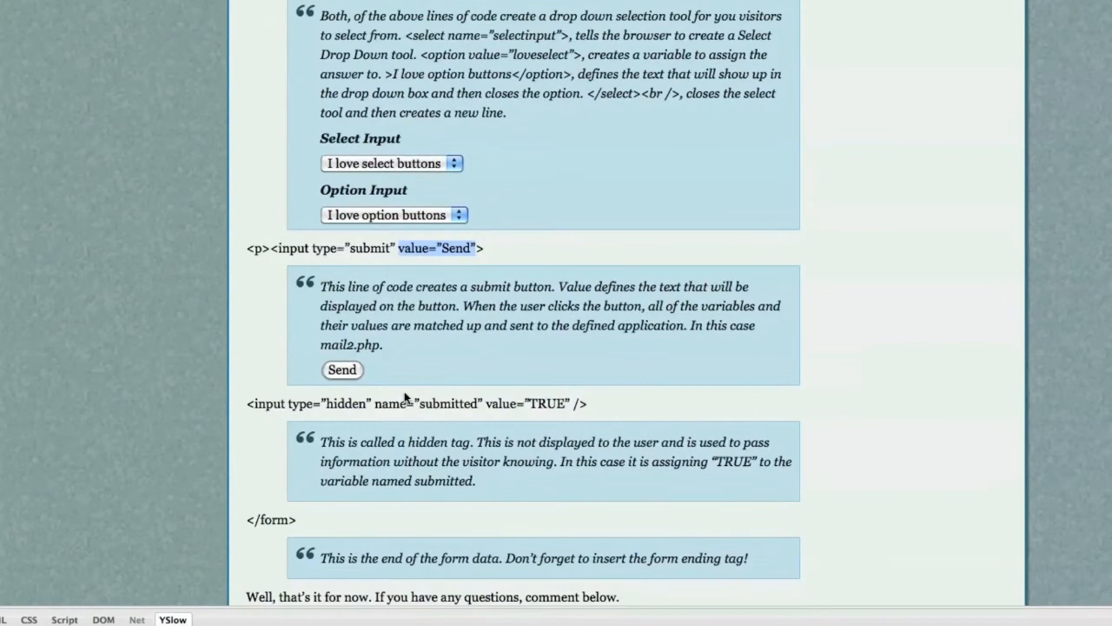
mouse_move(414, 392)
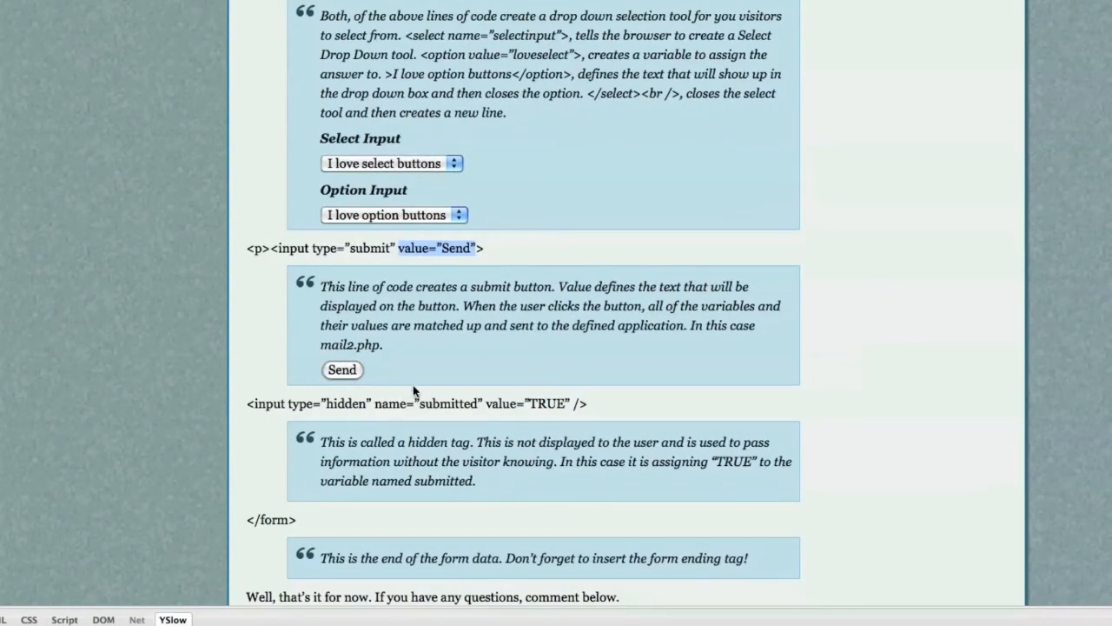
scroll(down, 3)
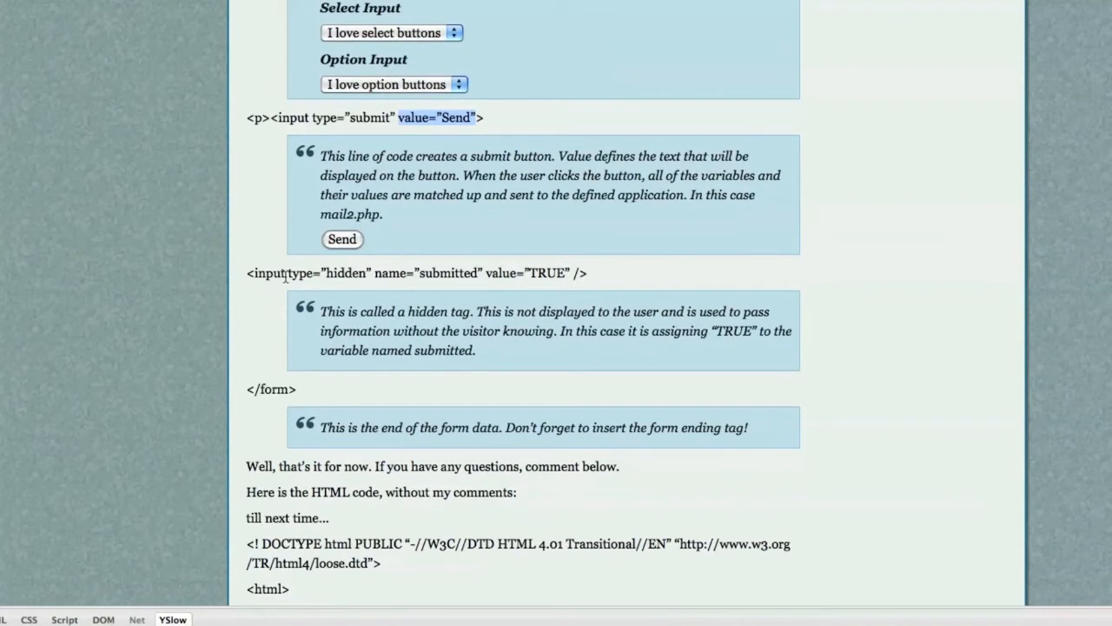
mouse_move(392, 263)
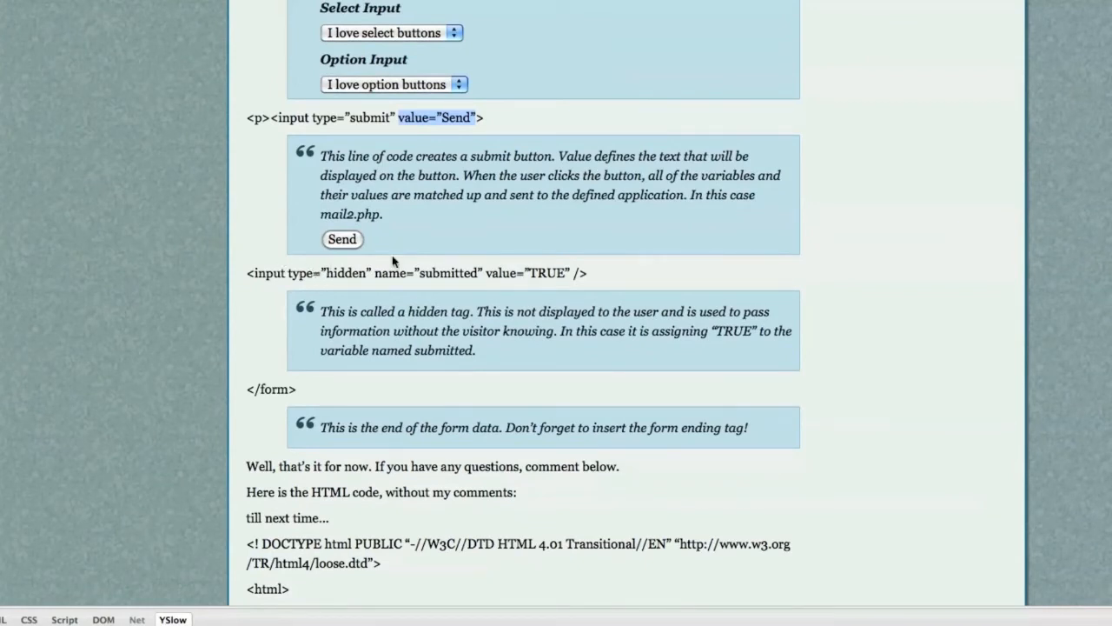
mouse_move(351, 274)
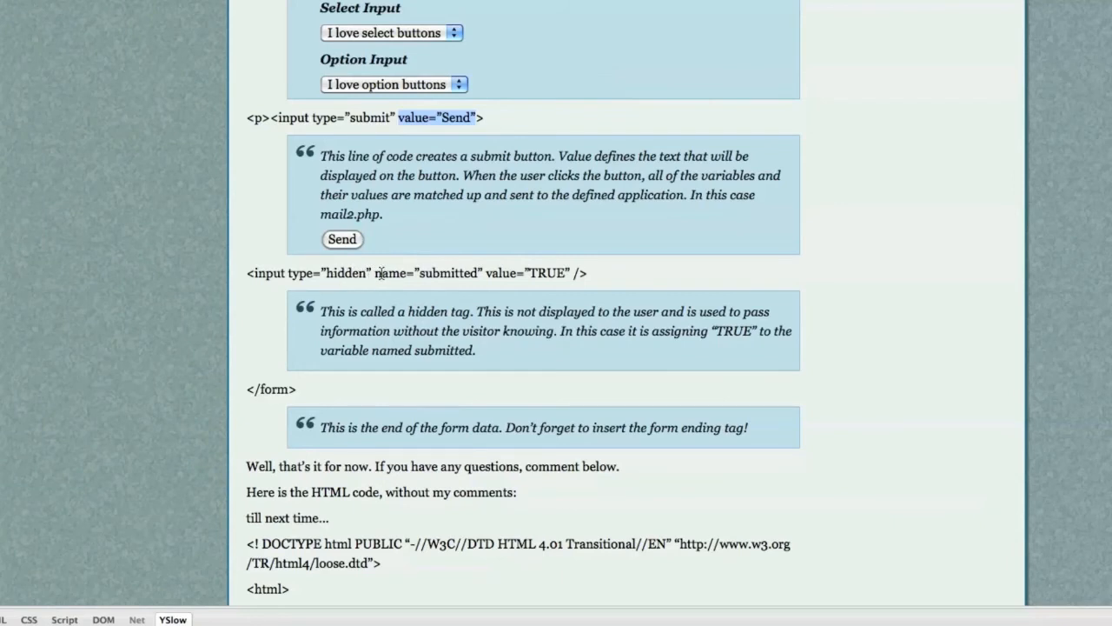
mouse_move(443, 288)
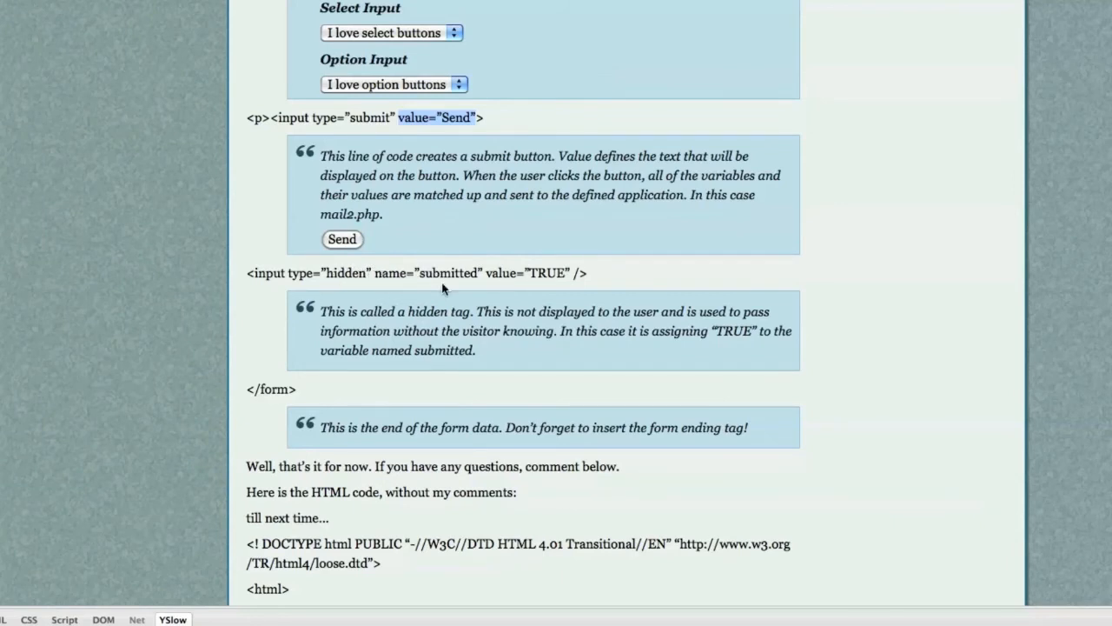
mouse_move(466, 281)
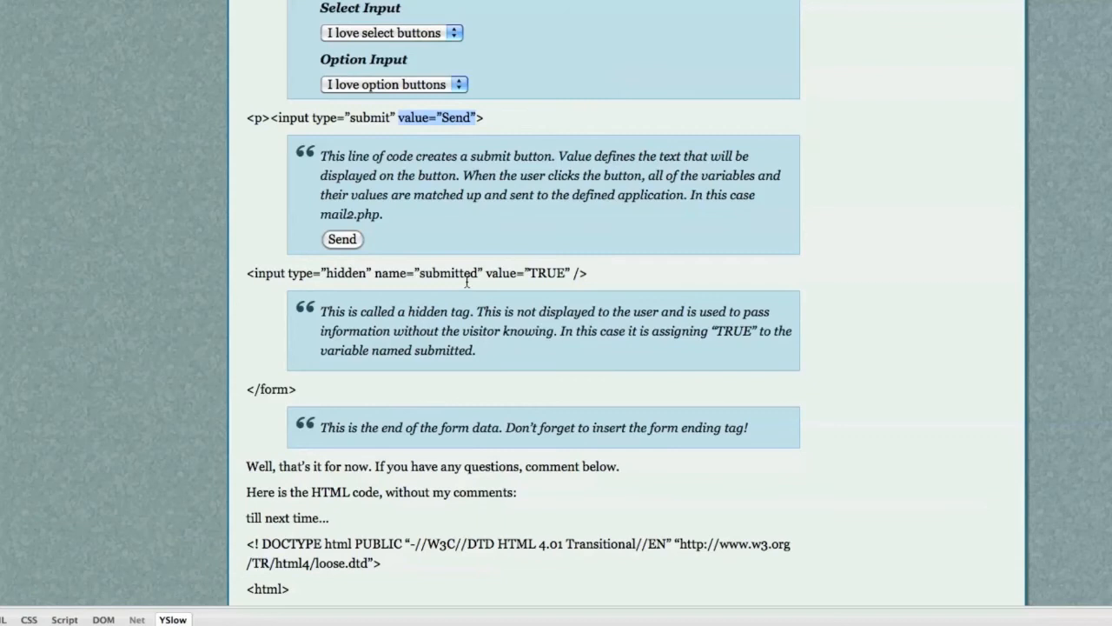
double_click(438, 272)
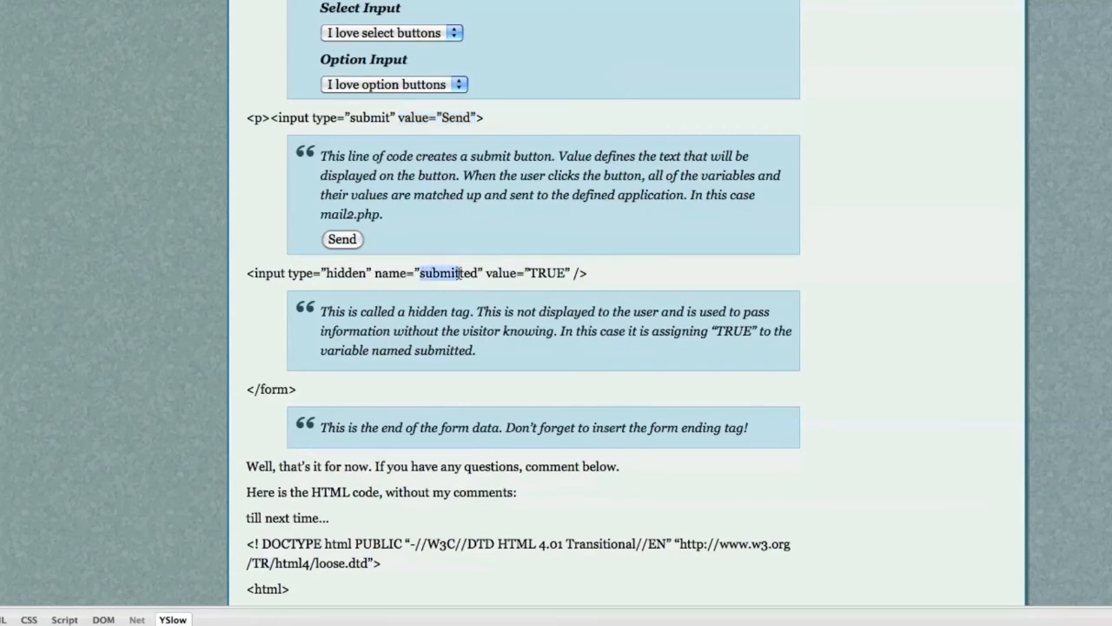
double_click(546, 273)
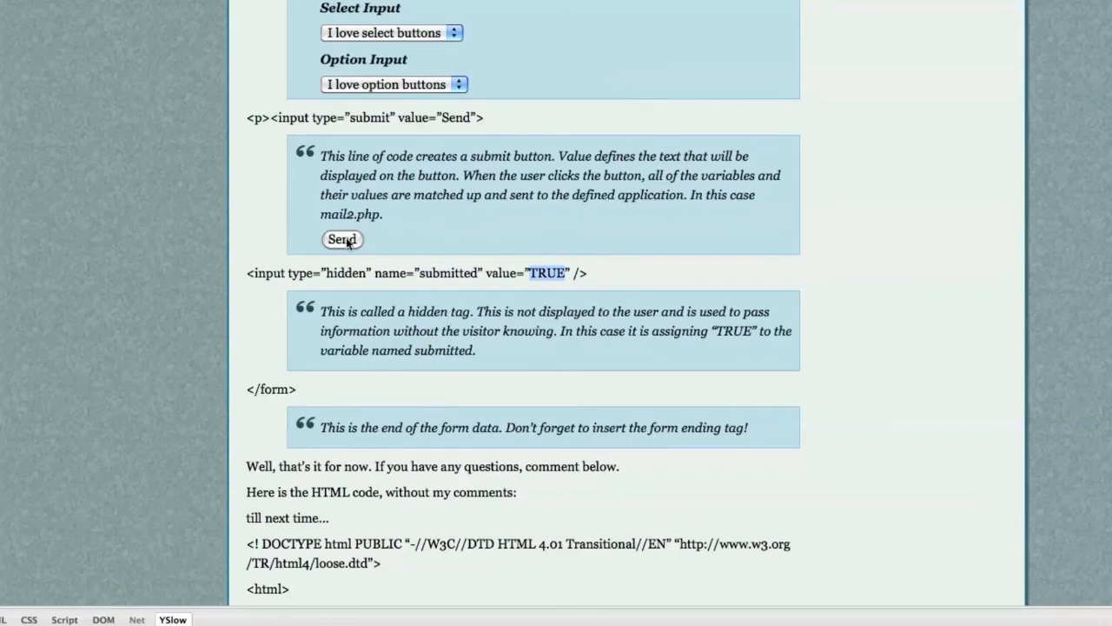
Send the demo form to mail2.php, review the field values, and return to the tutorial page
click(340, 240)
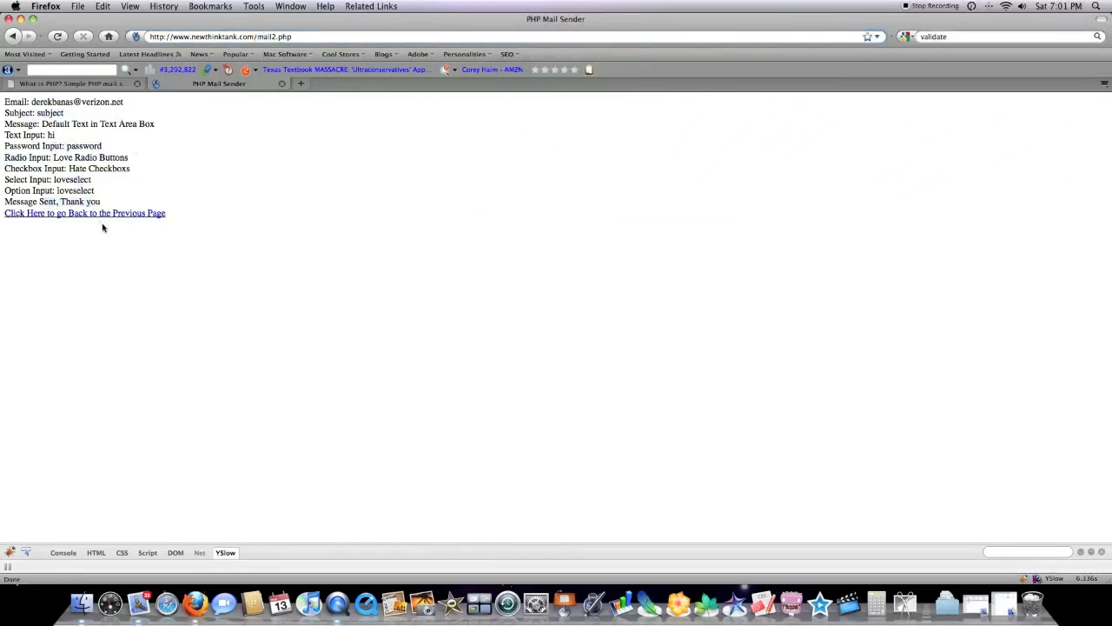
click(83, 212)
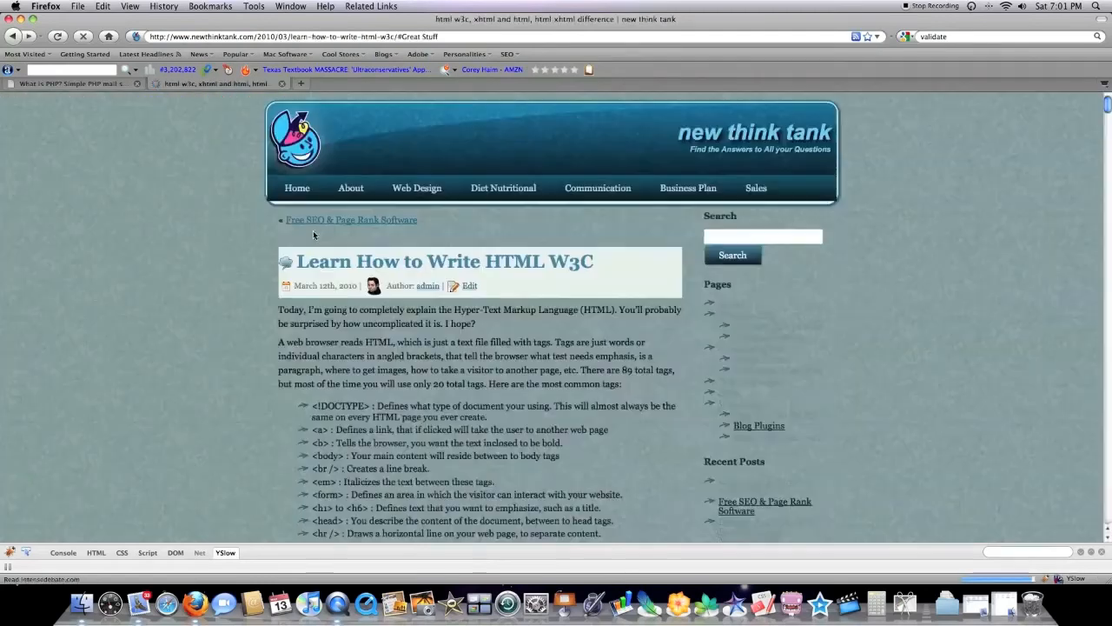
scroll(down, 3)
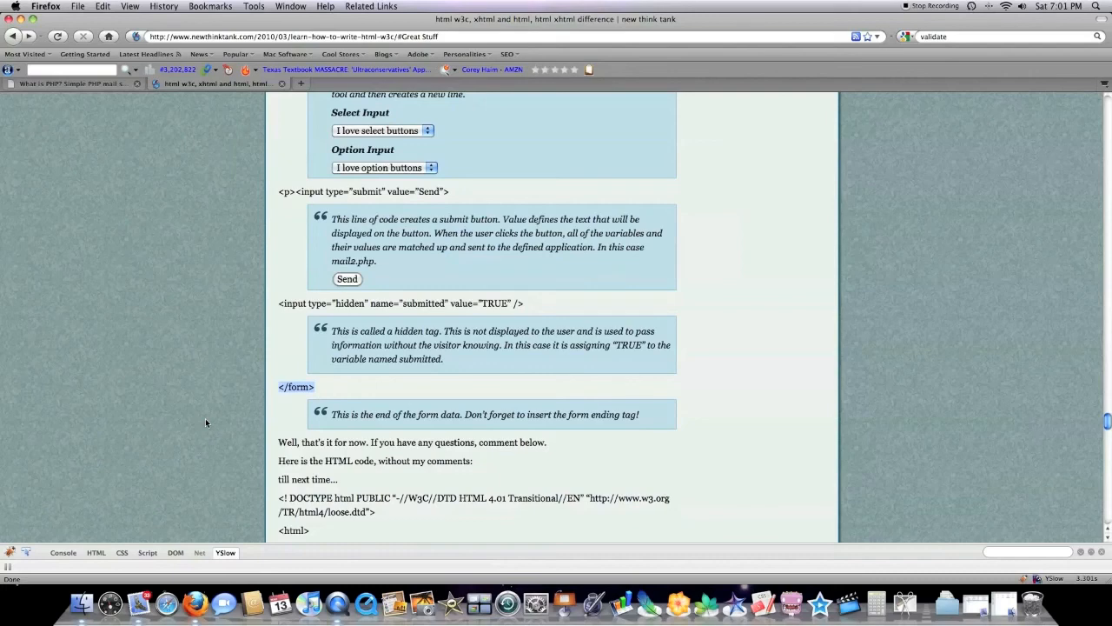
mouse_move(240, 413)
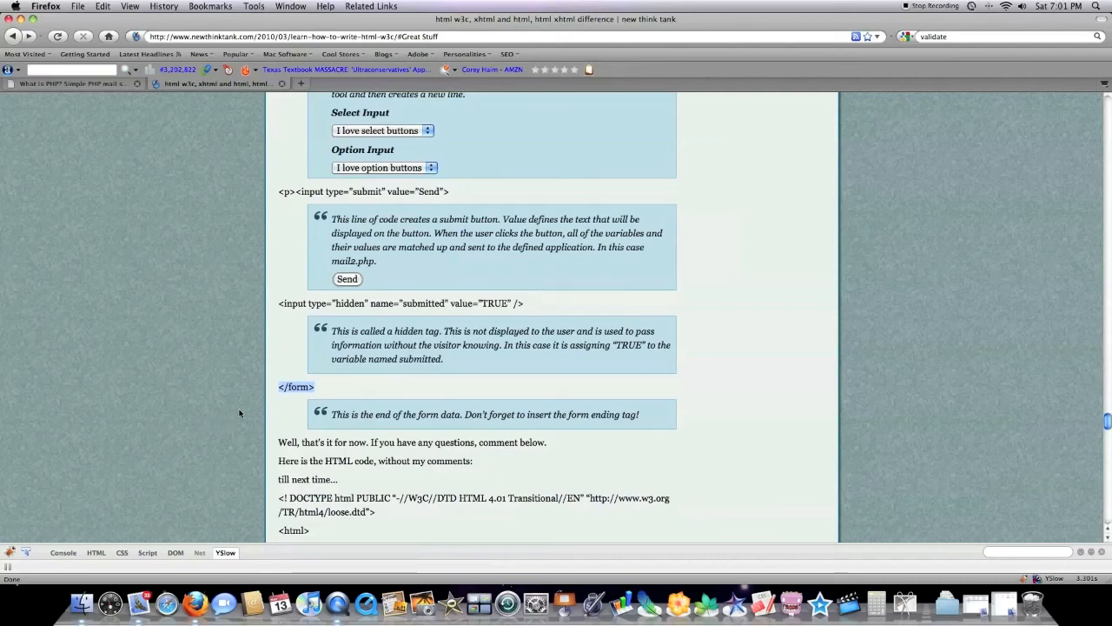
scroll(down, 3)
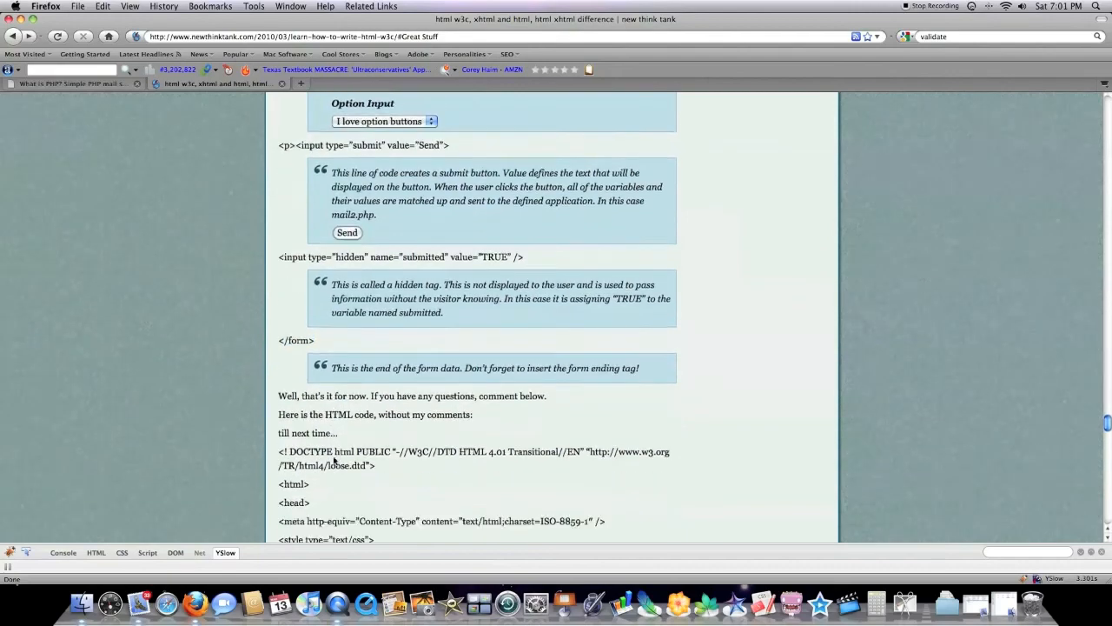
scroll(down, 3)
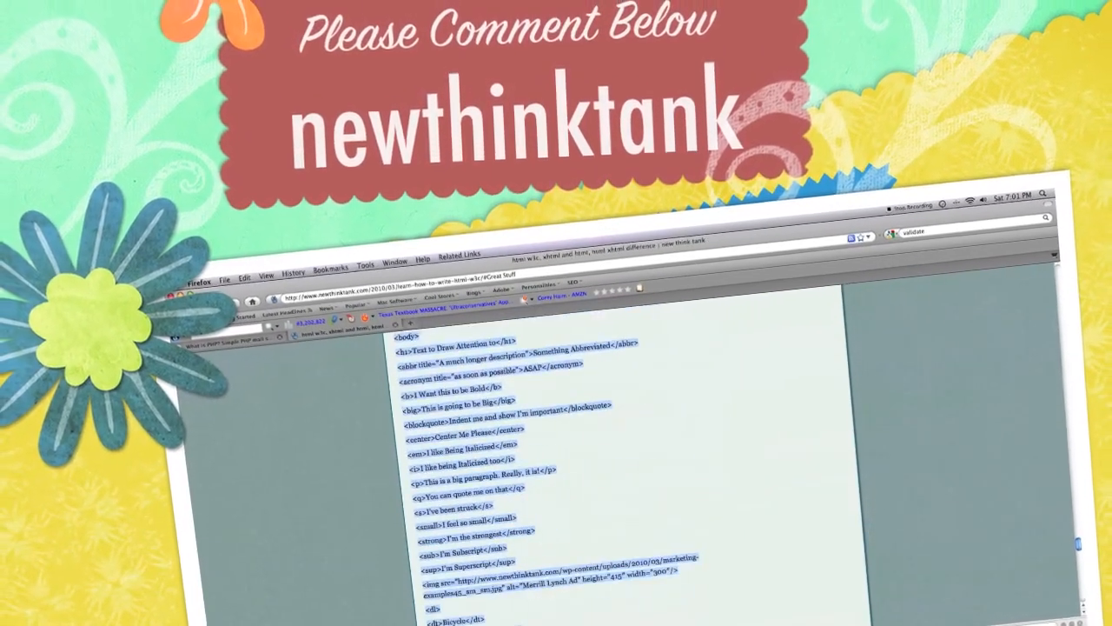
scroll(down, 3)
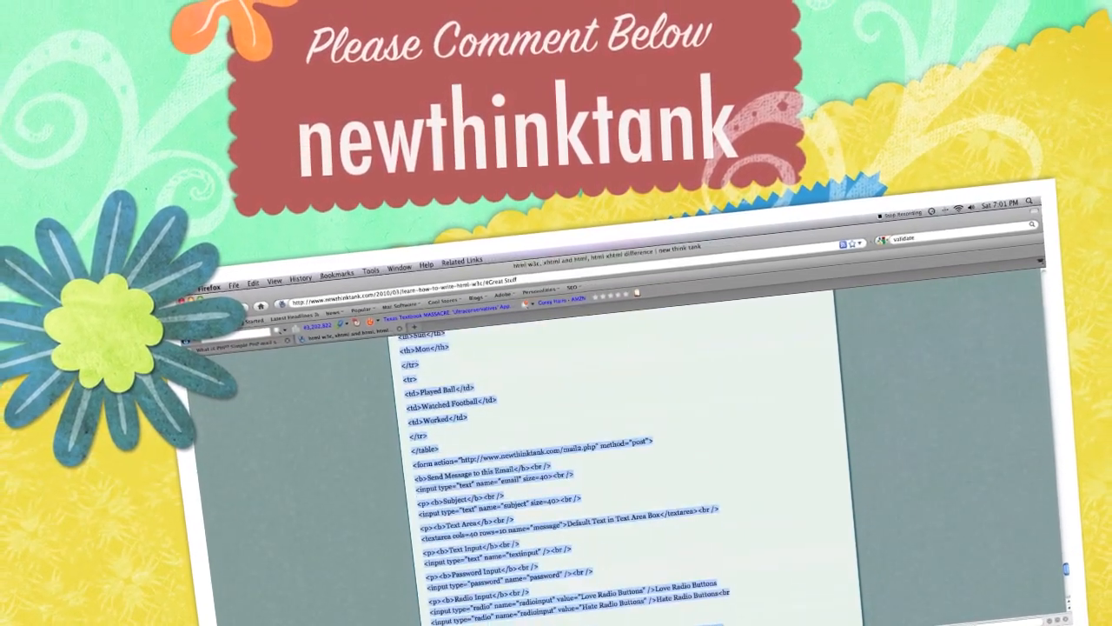
scroll(down, 3)
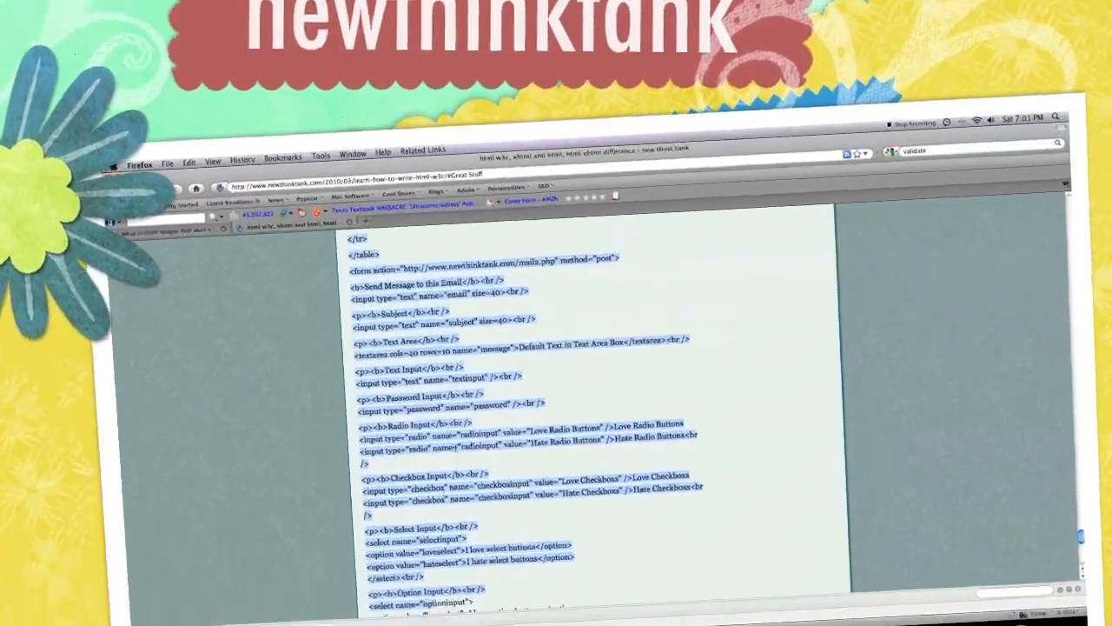